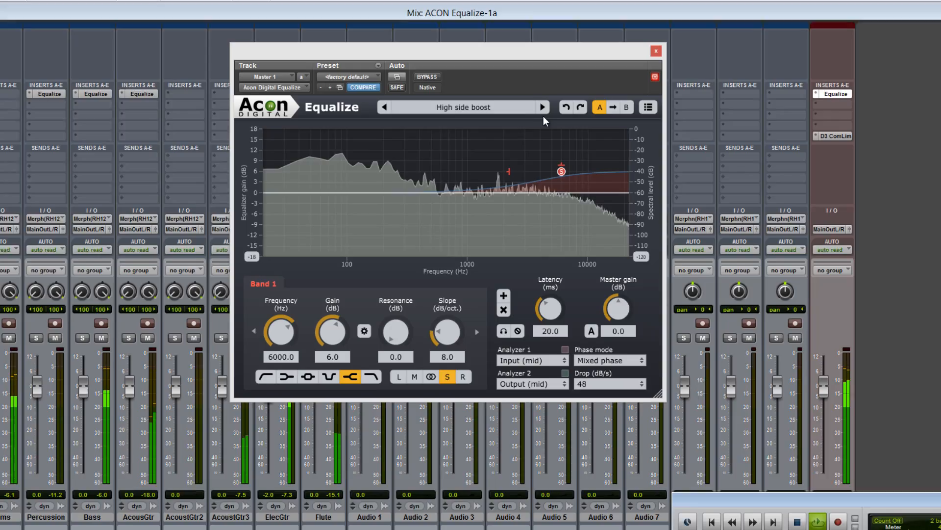
# Step through factory presets Low side cut, Remove center vocal, Bright lead vocal, Crispy vocal and Dialogue clarity.
pyautogui.click(541, 106)
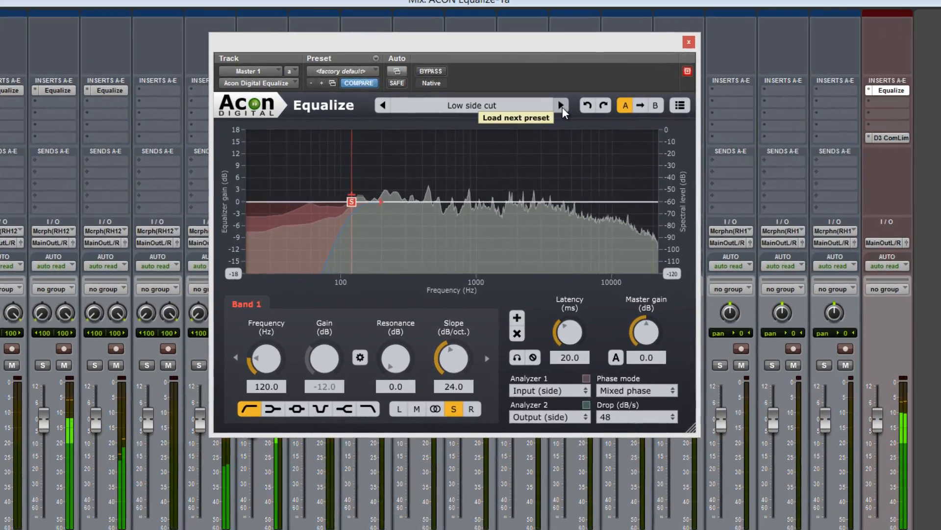
pyautogui.click(560, 105)
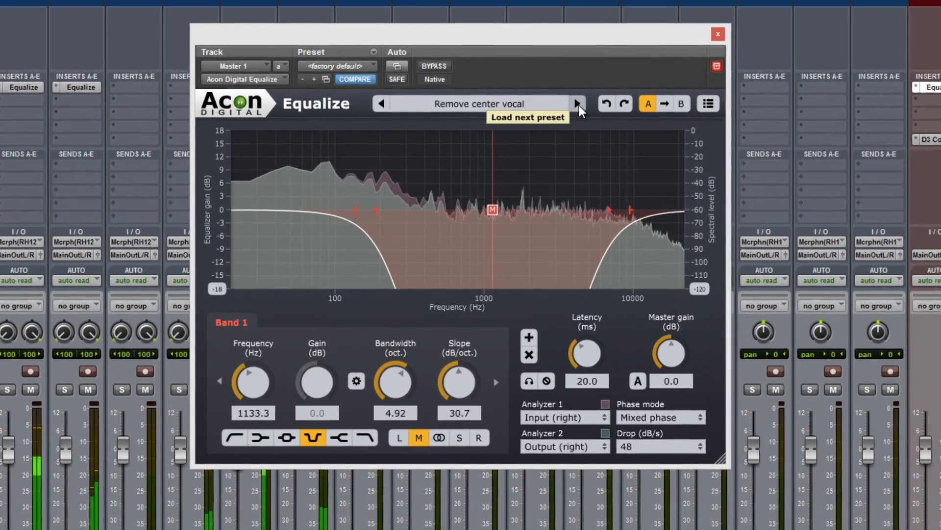
pyautogui.click(577, 103)
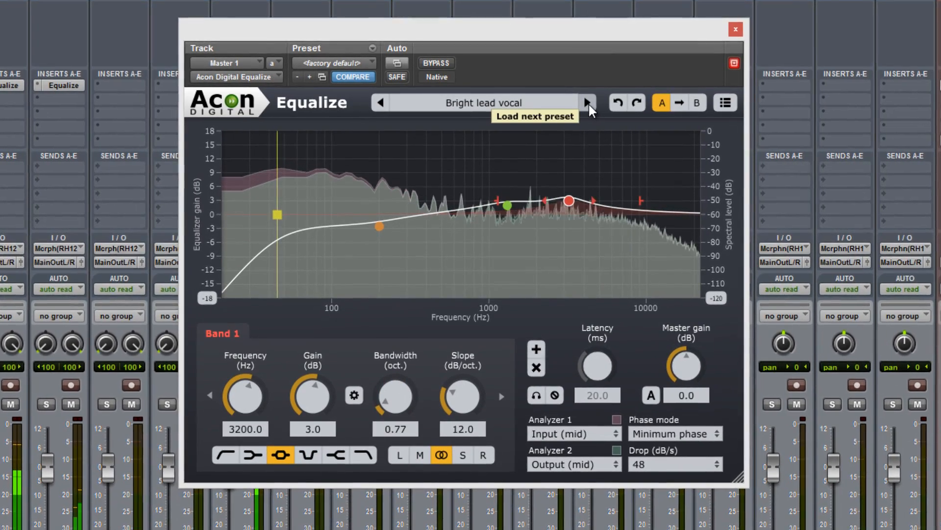
pyautogui.click(586, 102)
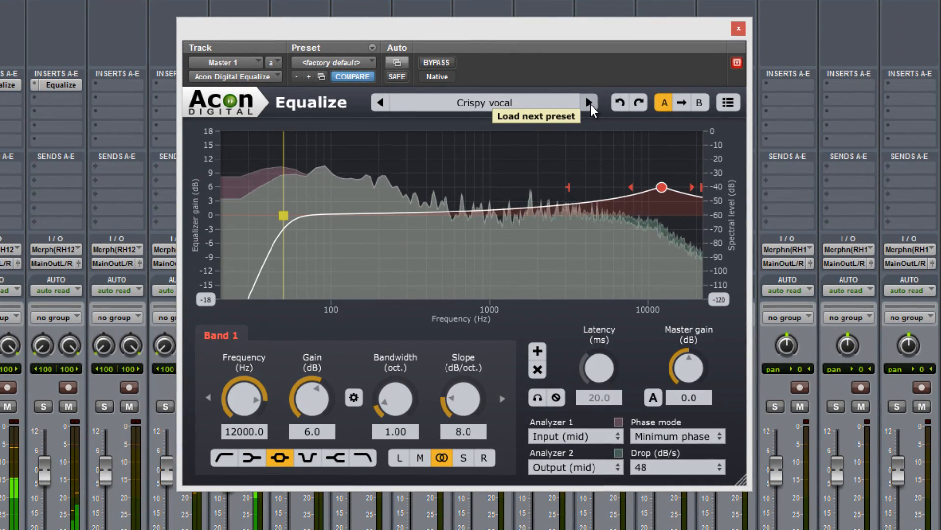
pyautogui.click(588, 102)
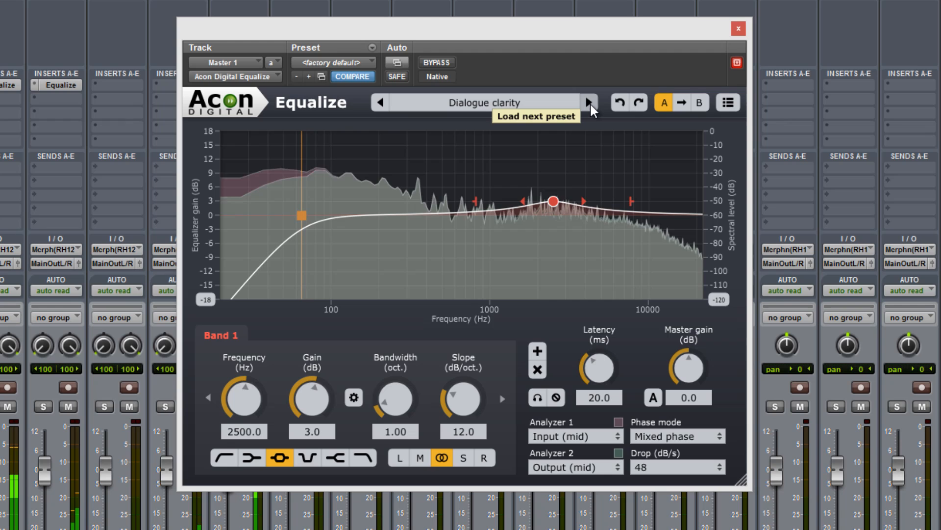
pyautogui.click(588, 102)
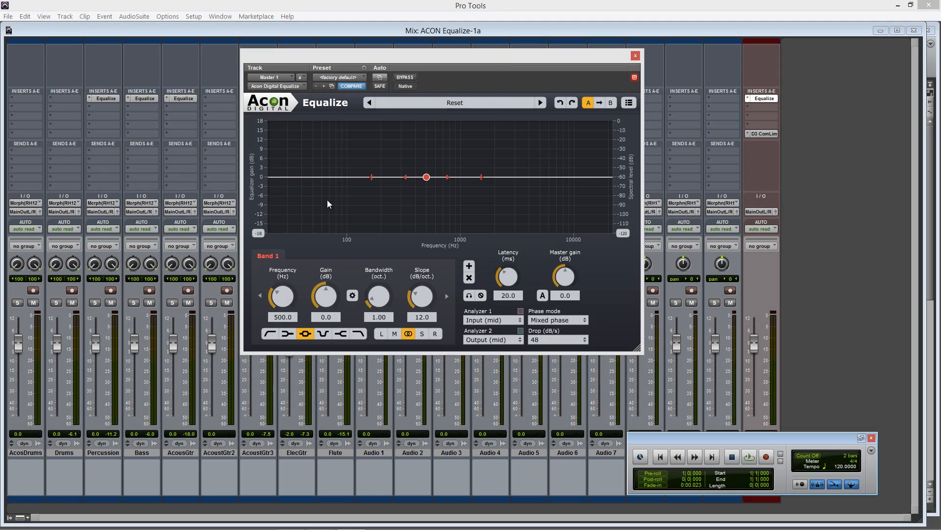
pyautogui.moveTo(328, 156)
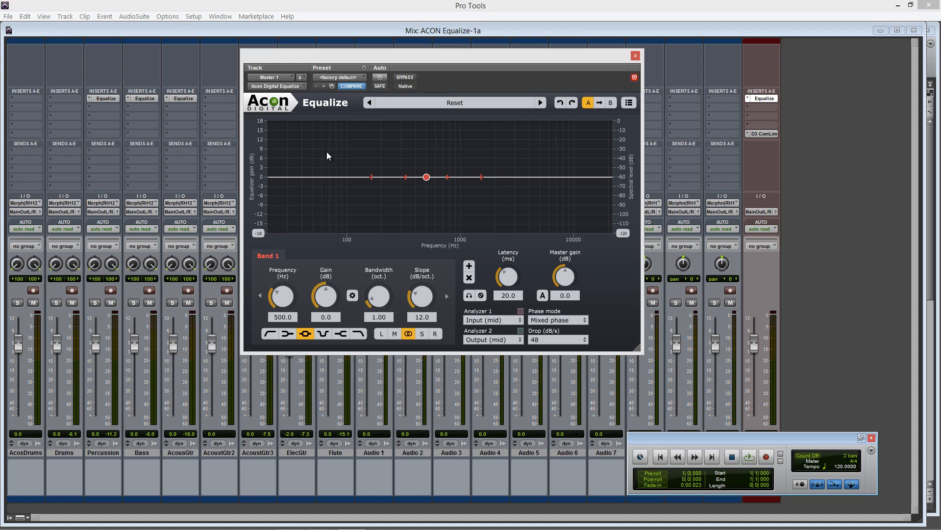
pyautogui.moveTo(341, 125)
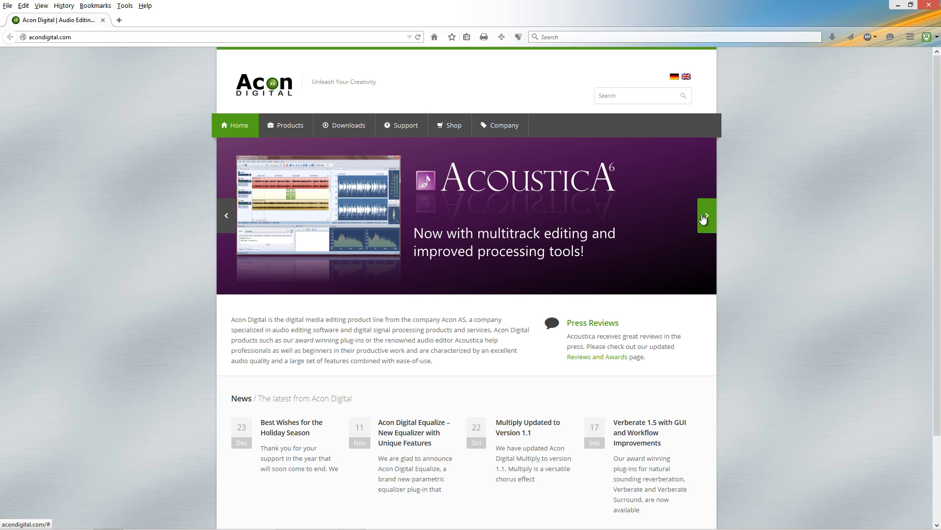
pyautogui.click(706, 216)
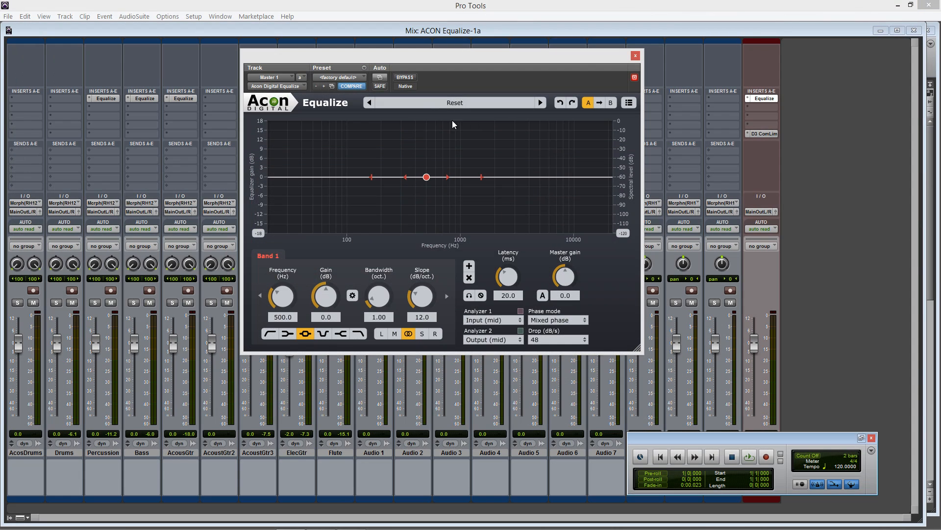
# Step through Remove 50 Hz hum, Remove 60 Hz hum and Bass drum presence, then start playback.
pyautogui.click(540, 102)
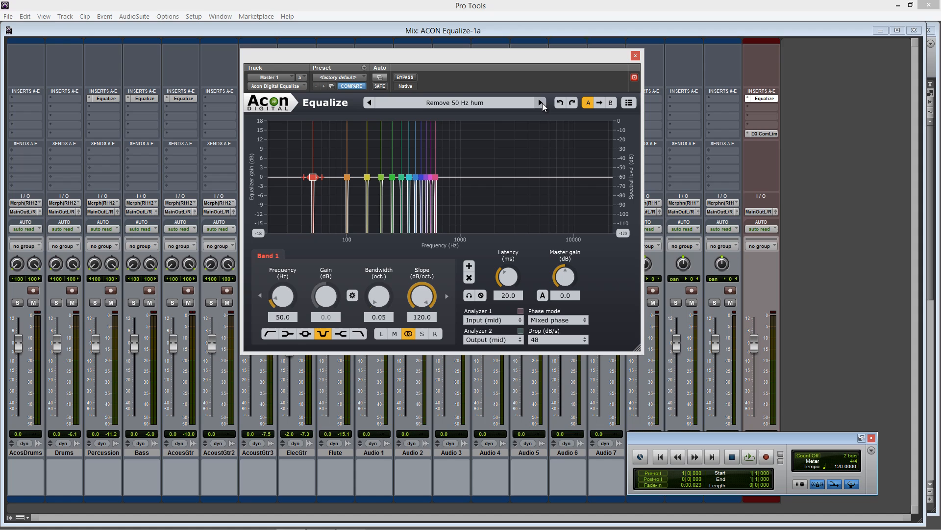
pyautogui.click(540, 102)
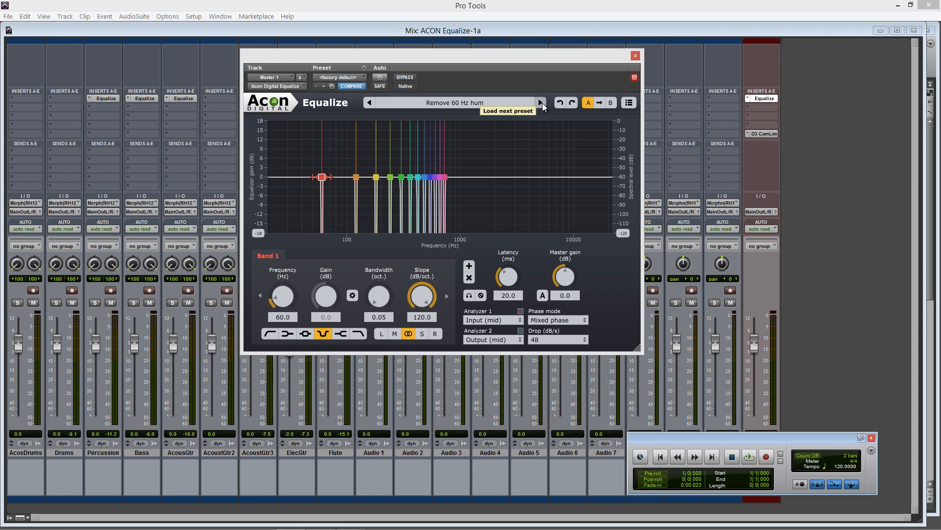
pyautogui.click(539, 102)
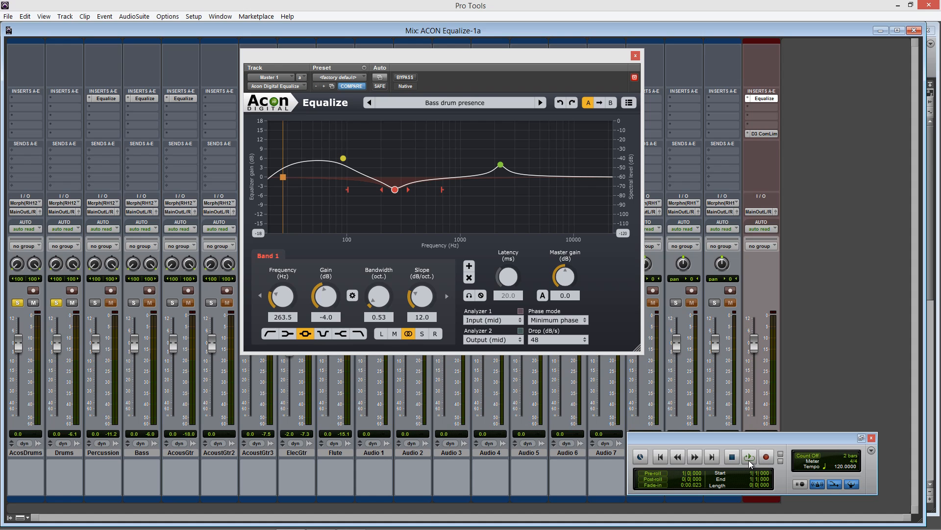
pyautogui.click(748, 457)
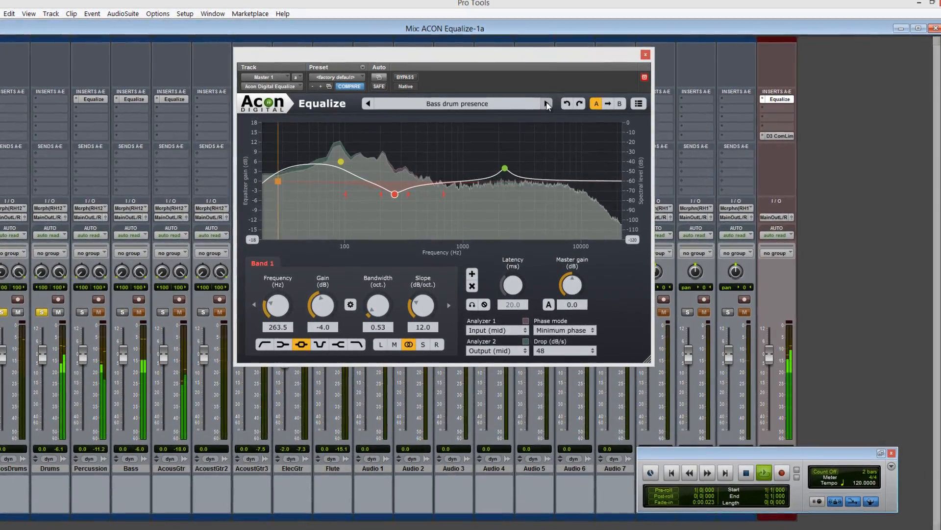
# During playback audition the Crisp snare, Cymbals sparkle and Fat snare presets and the next one.
pyautogui.click(551, 104)
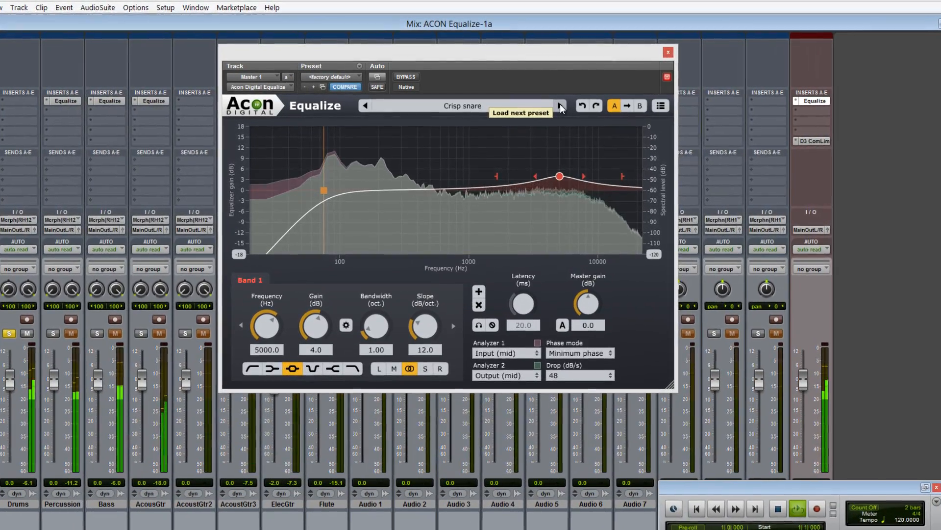
pyautogui.click(560, 106)
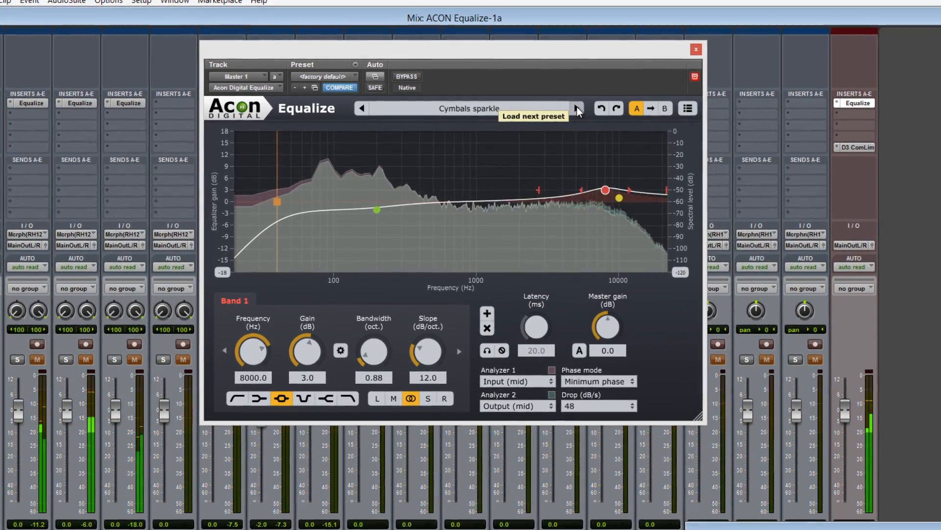
pyautogui.click(576, 109)
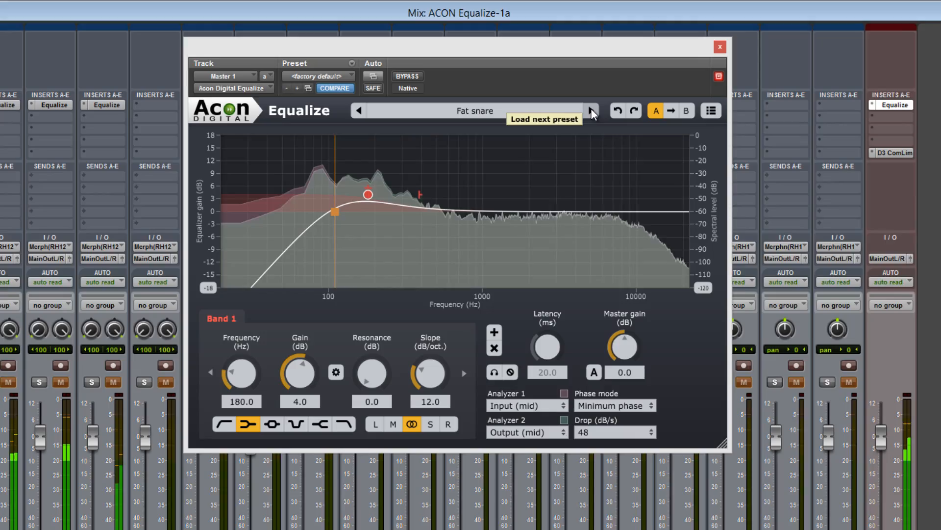
pyautogui.click(591, 111)
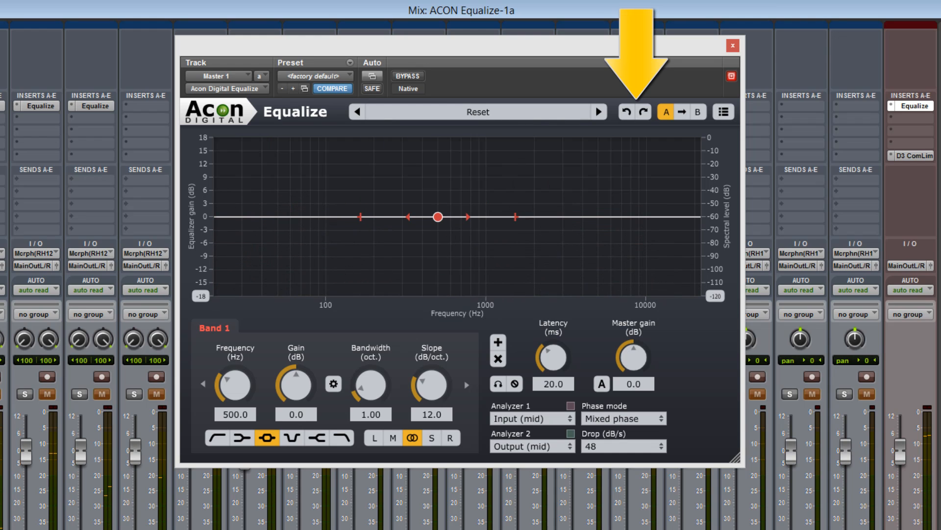
pyautogui.moveTo(512, 265)
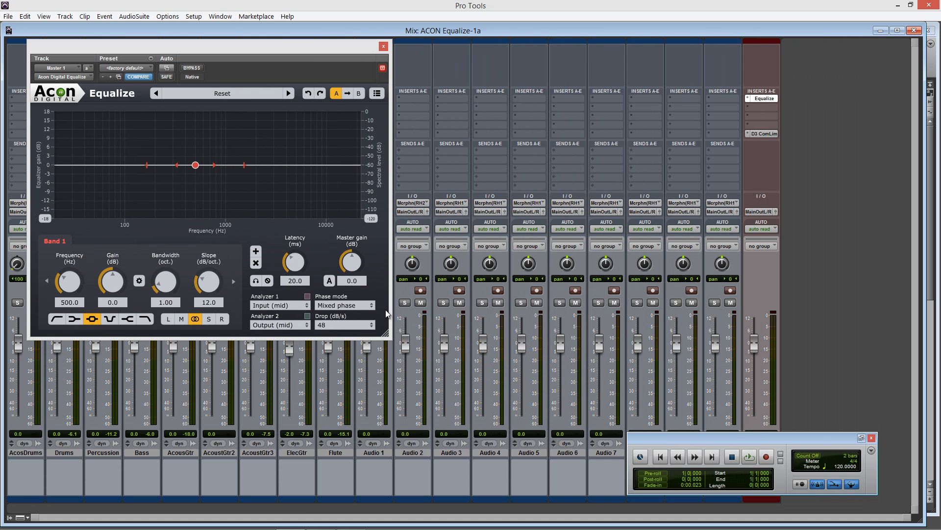
# Drag the Equalize window back toward the centre of the mixer and nudge it higher.
pyautogui.moveTo(210, 46); pyautogui.dragTo(442, 84)
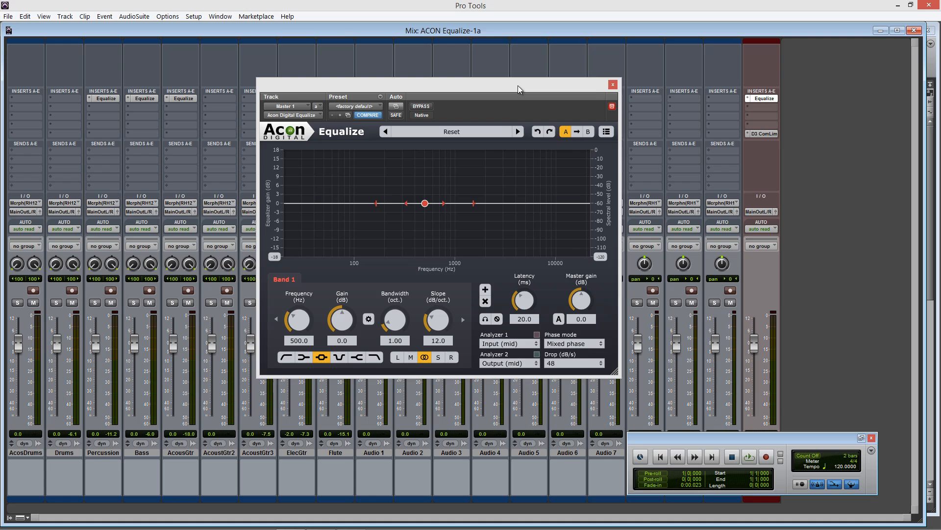
pyautogui.moveTo(520, 89); pyautogui.dragTo(519, 68)
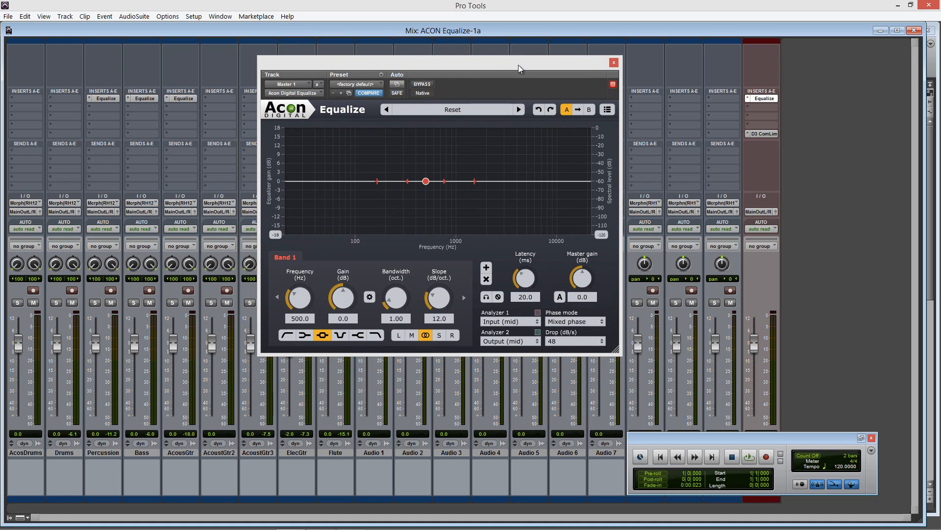
pyautogui.moveTo(261, 259)
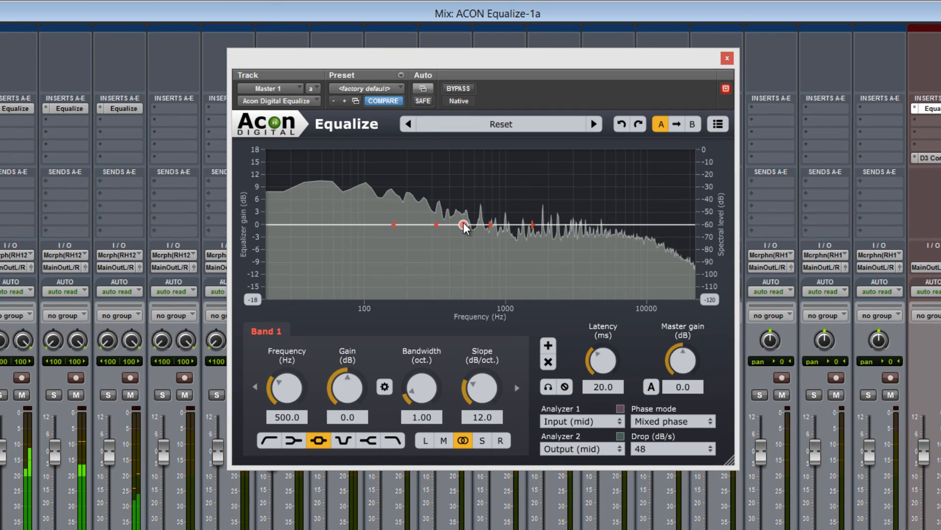
# Shape three bell bands: boost near 500 Hz, a cut in the middle, and a boost near 3.9 kHz.
pyautogui.moveTo(464, 226); pyautogui.dragTo(466, 207)
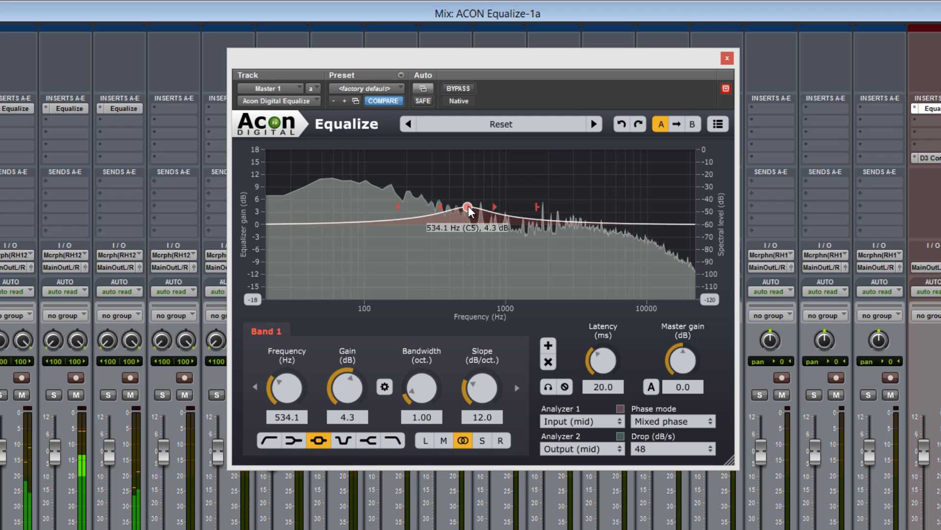
pyautogui.moveTo(466, 207); pyautogui.dragTo(462, 202)
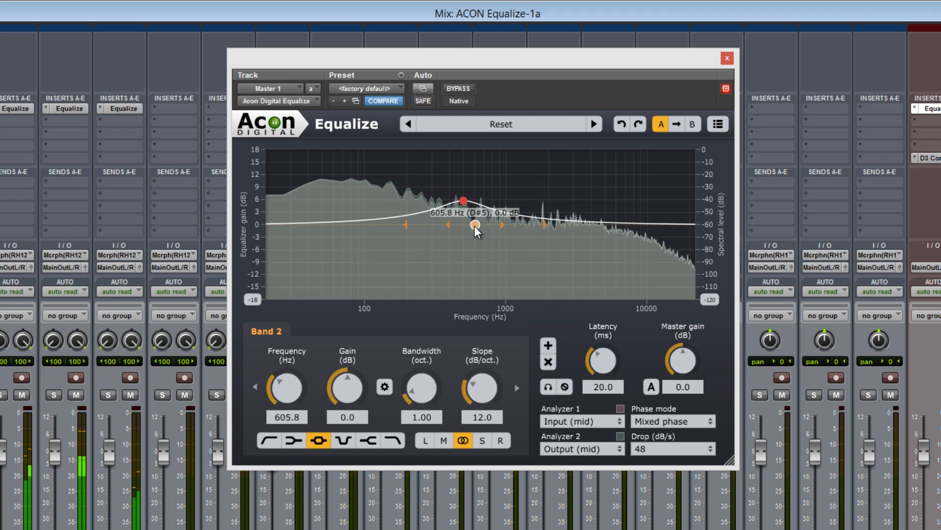
pyautogui.moveTo(473, 224); pyautogui.dragTo(515, 250)
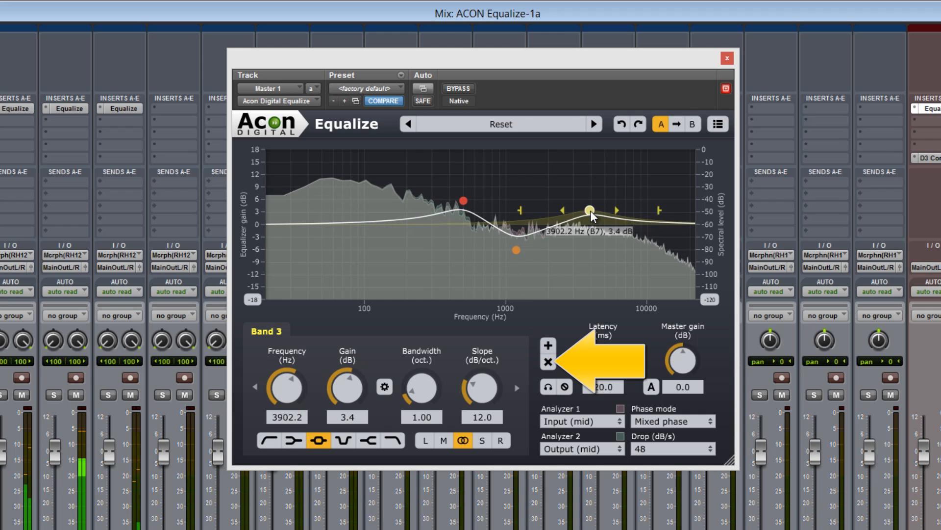
pyautogui.moveTo(592, 208); pyautogui.dragTo(567, 206)
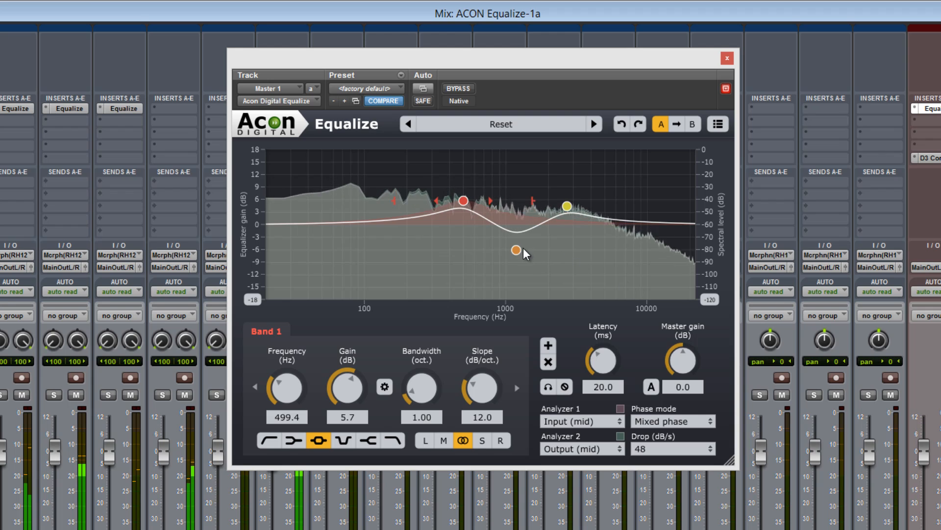
# Sweep the middle band around 1.2-1.3 kHz and settle it as a cut of about 6 dB near 860 Hz.
pyautogui.moveTo(515, 250); pyautogui.dragTo(517, 253)
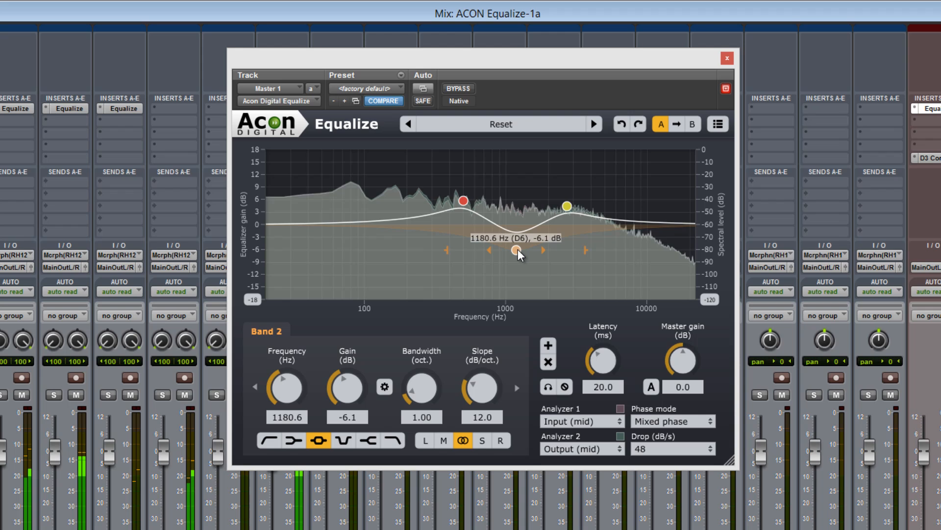
pyautogui.moveTo(515, 252); pyautogui.dragTo(523, 214)
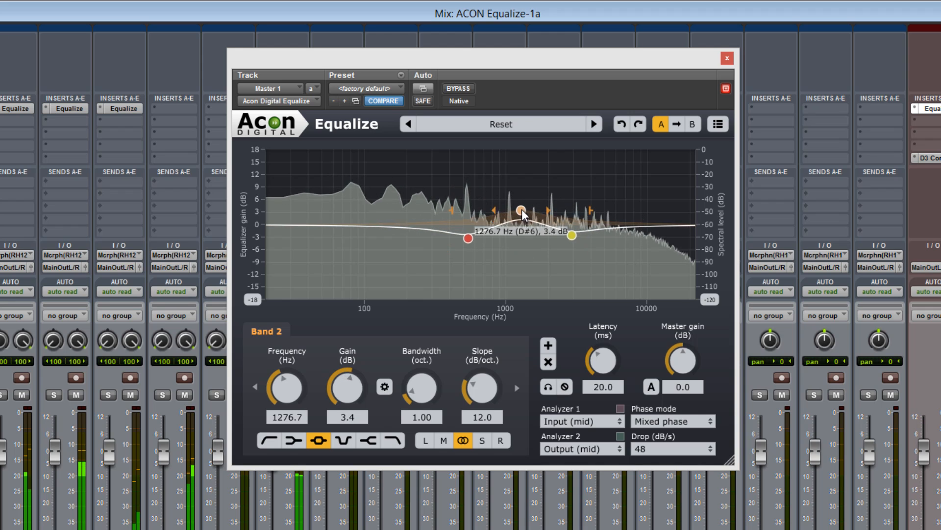
pyautogui.moveTo(519, 212); pyautogui.dragTo(513, 233)
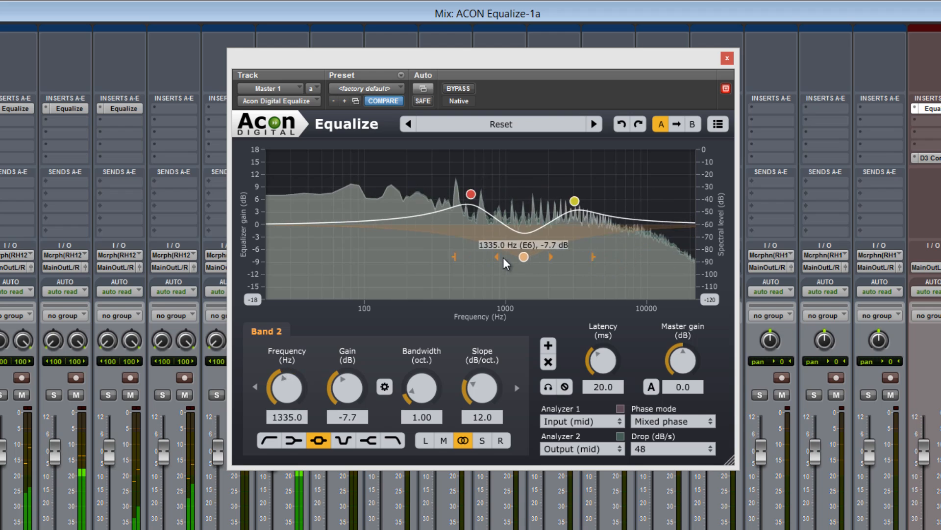
pyautogui.moveTo(505, 254); pyautogui.dragTo(516, 252)
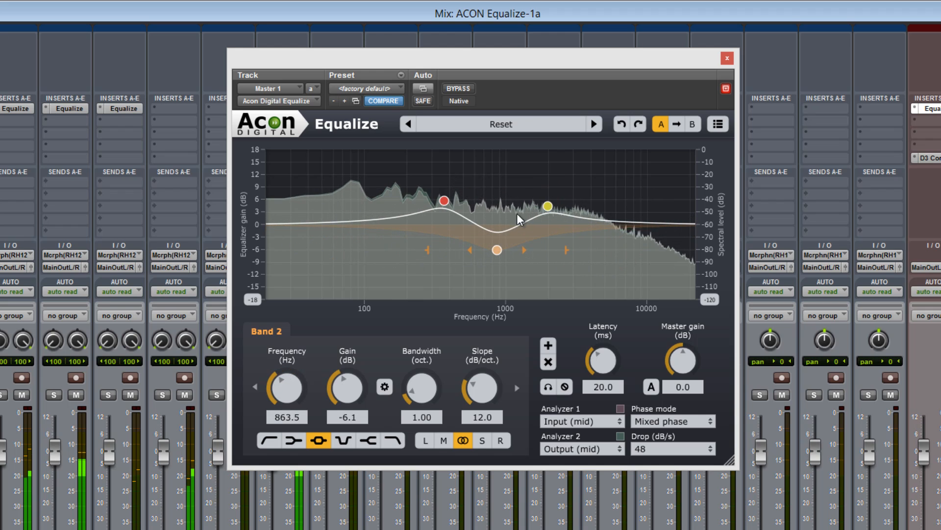
# Load the Reset preset to return the equalizer to a flat curve.
pyautogui.click(499, 124)
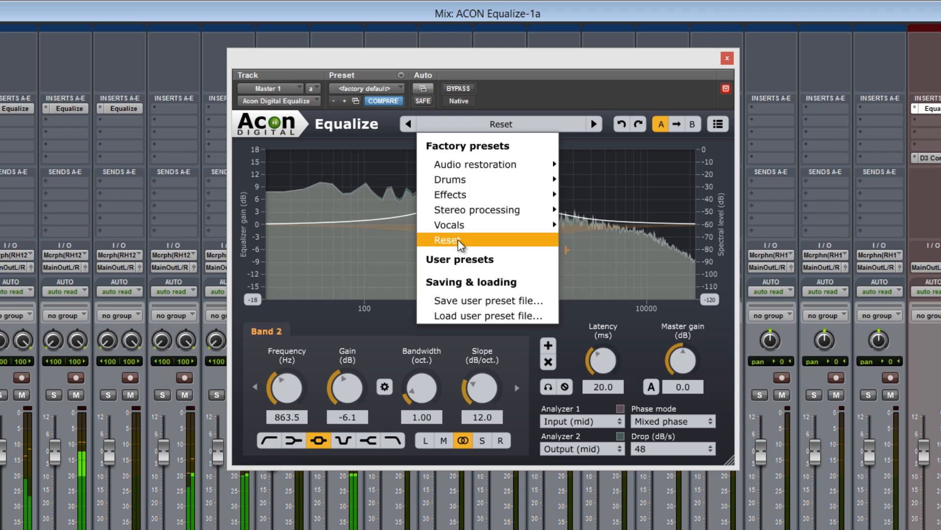
pyautogui.click(449, 240)
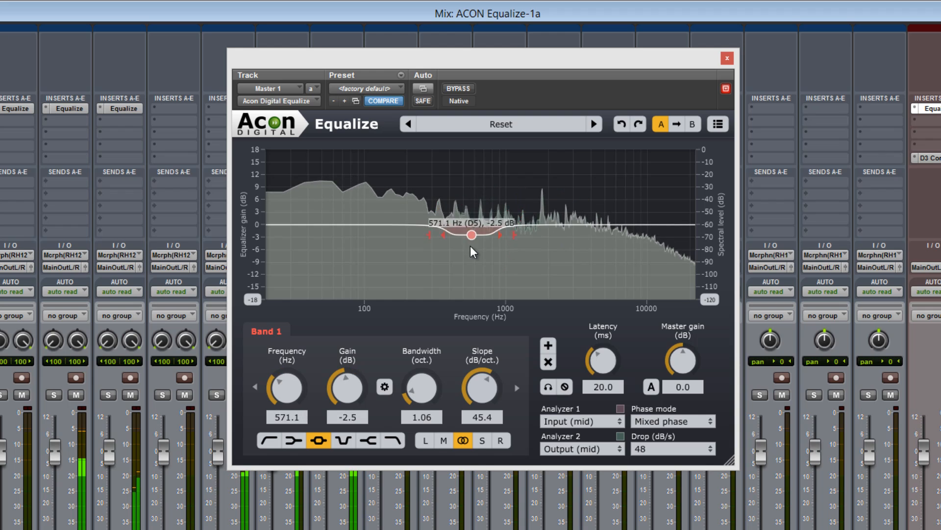
# Drag the single bell band through a deep cut near 1.8 kHz to a boost of about 8.5 dB near 820 Hz.
pyautogui.moveTo(470, 234); pyautogui.dragTo(542, 272)
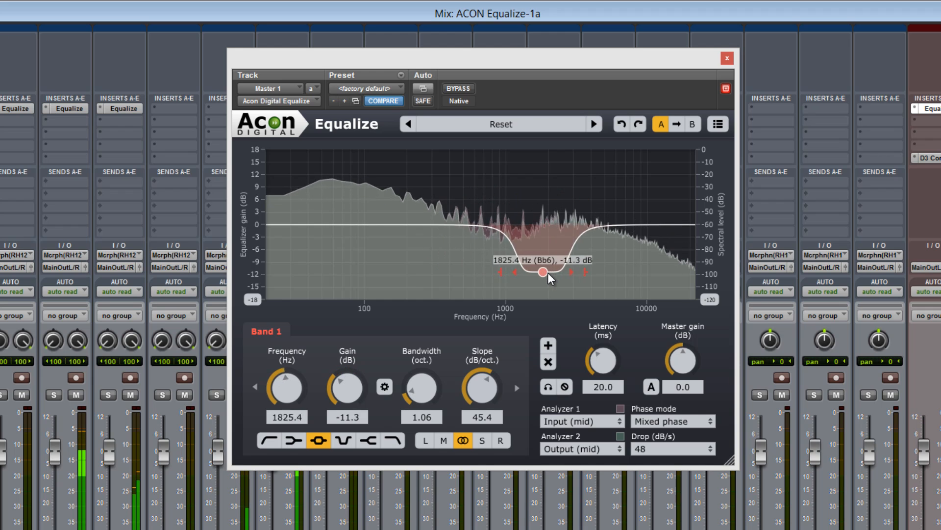
pyautogui.moveTo(558, 271); pyautogui.dragTo(489, 268)
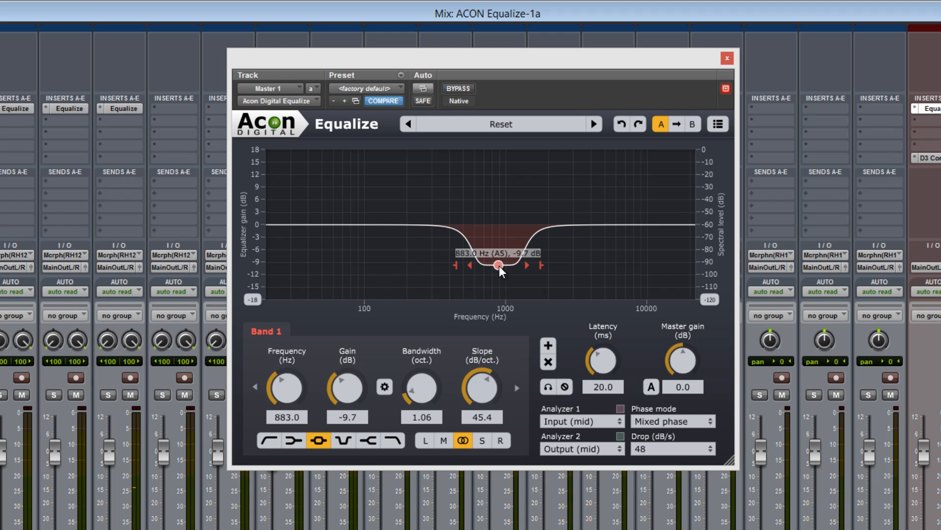
pyautogui.moveTo(500, 265); pyautogui.dragTo(495, 212)
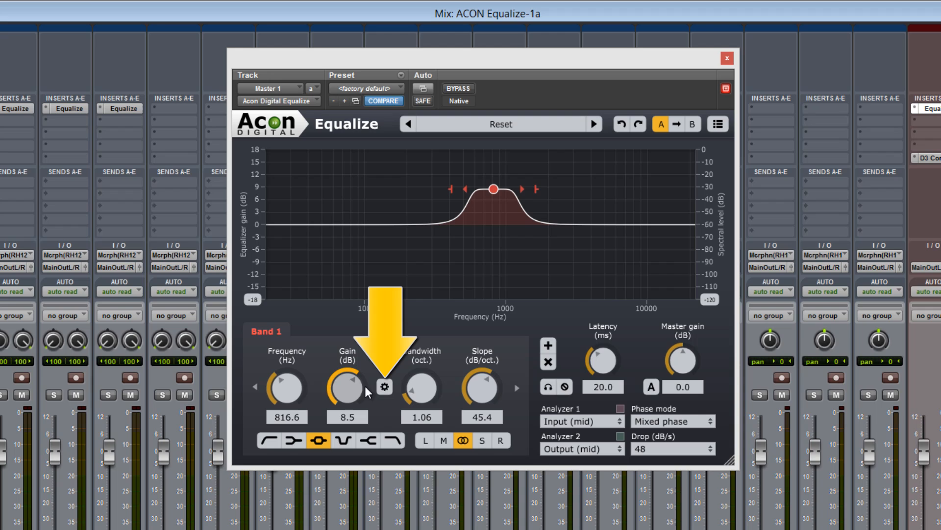
pyautogui.moveTo(383, 386)
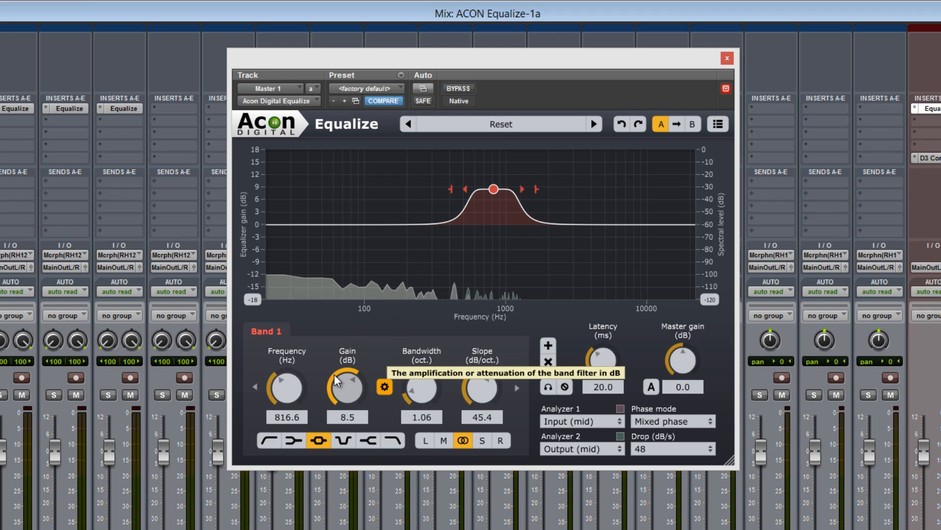
# Raise the band gain to about 11.7 dB, try low shelf, notch, high shelf and high cut shapes, and return to bell.
pyautogui.moveTo(345, 388); pyautogui.dragTo(346, 417)
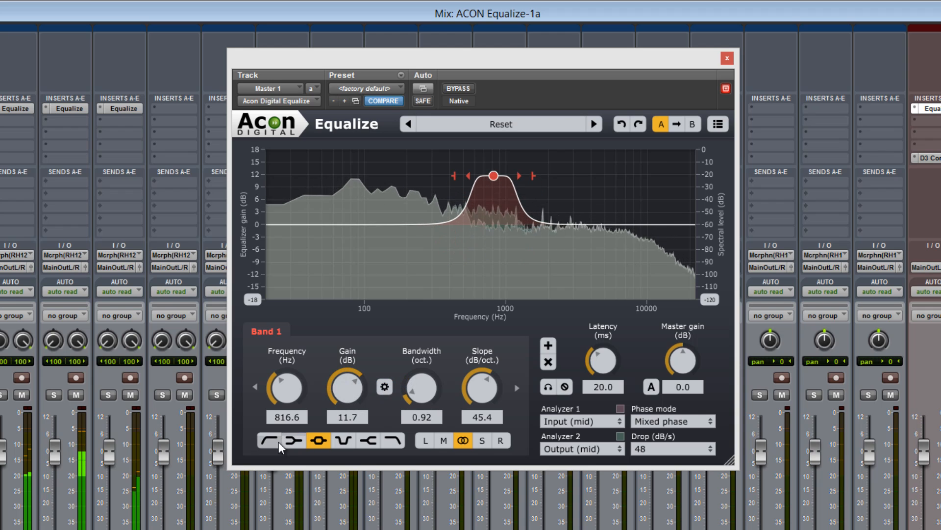
pyautogui.click(295, 441)
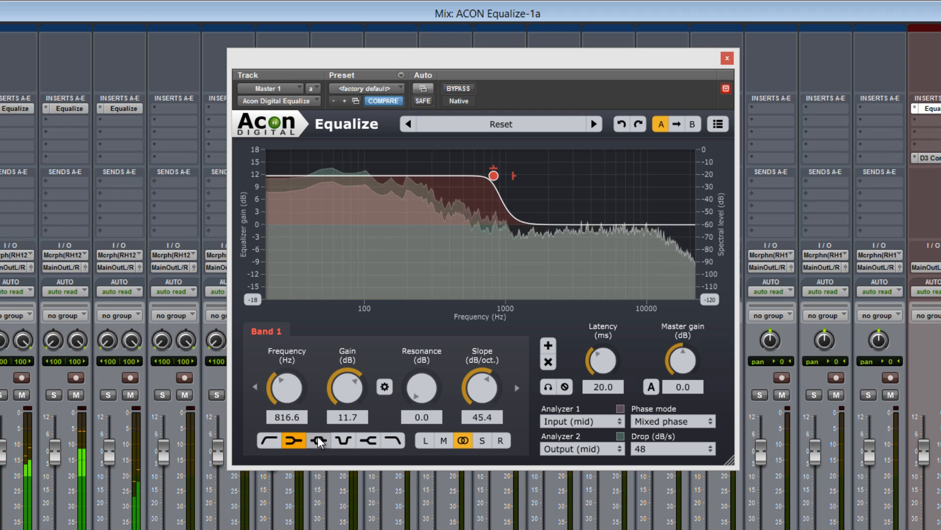
pyautogui.click(352, 441)
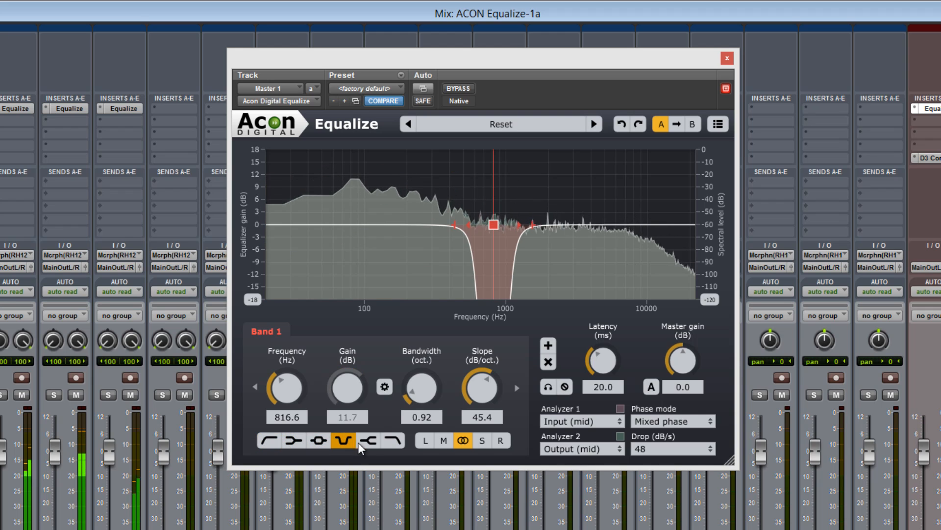
pyautogui.click(391, 441)
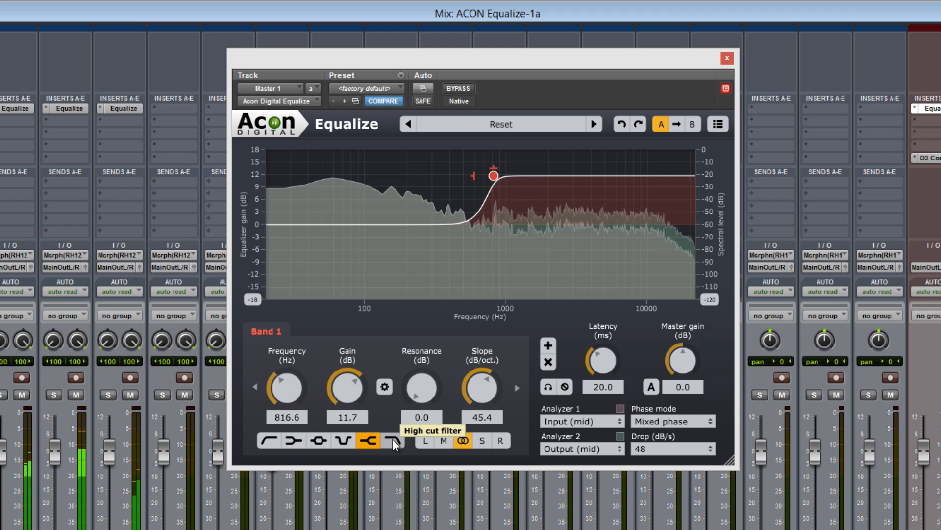
pyautogui.click(319, 441)
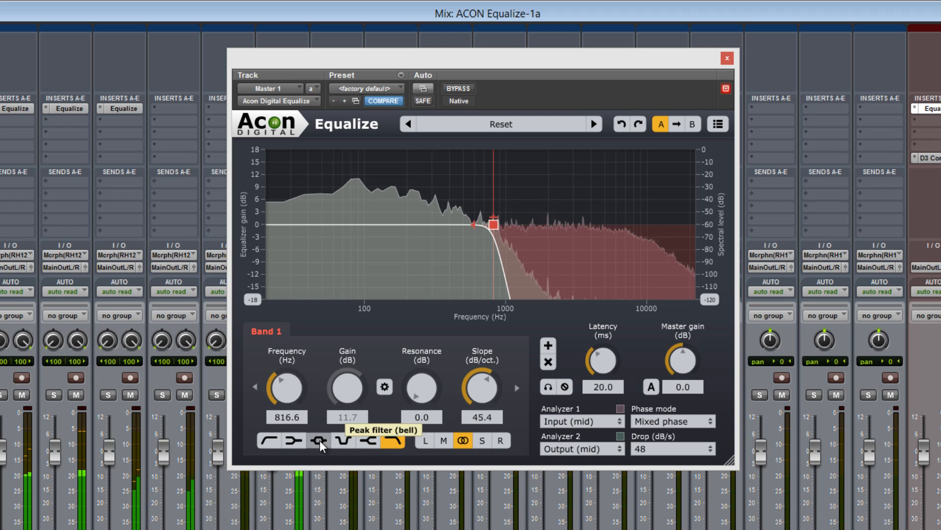
pyautogui.click(320, 441)
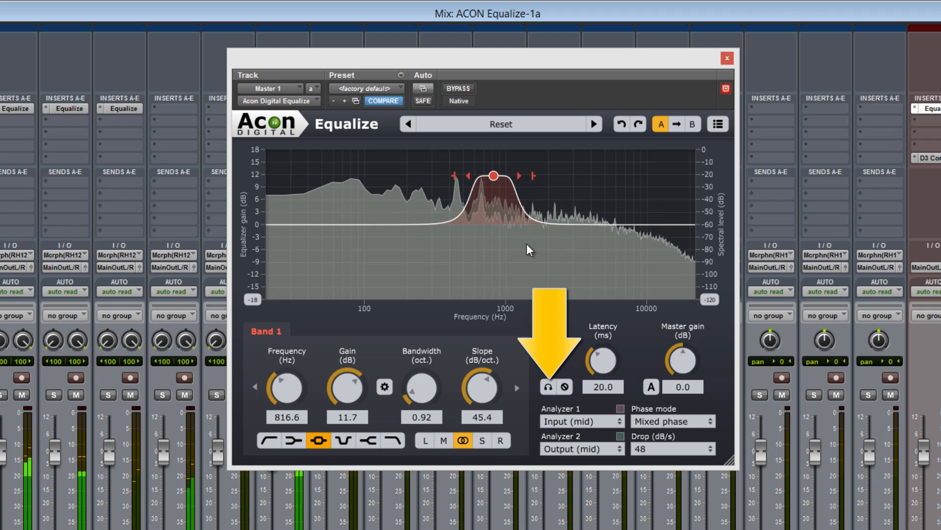
pyautogui.moveTo(548, 386)
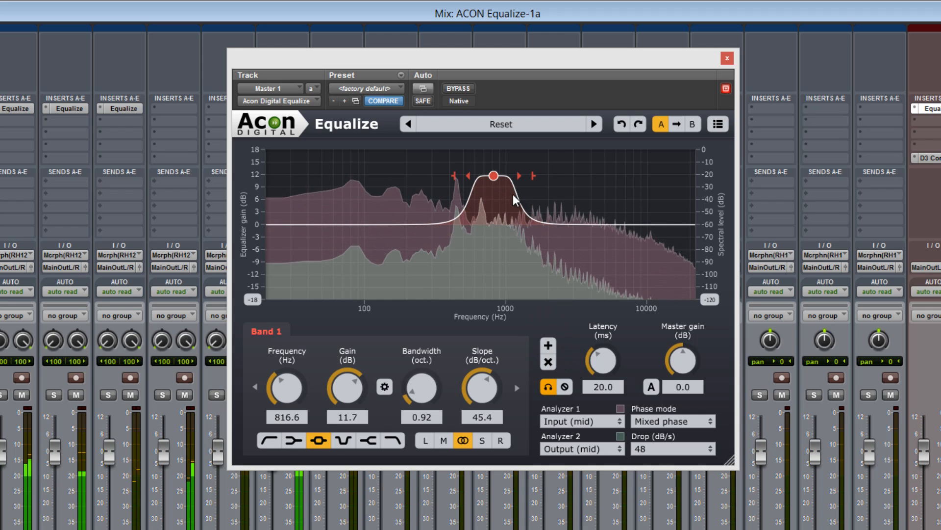
# Sweep the soloed band from 240 Hz to 5.5 kHz and settle it as a boost around 750 Hz.
pyautogui.moveTo(494, 176); pyautogui.dragTo(527, 180)
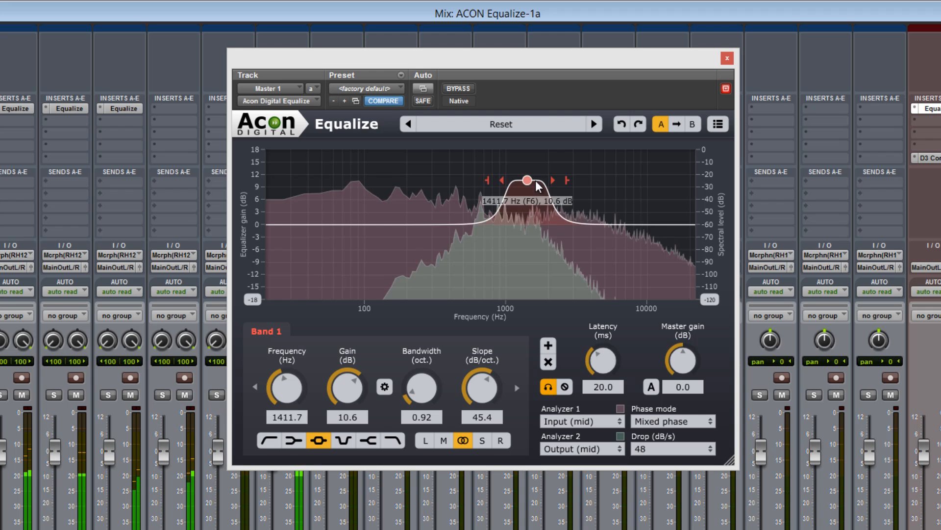
pyautogui.moveTo(525, 178); pyautogui.dragTo(611, 177)
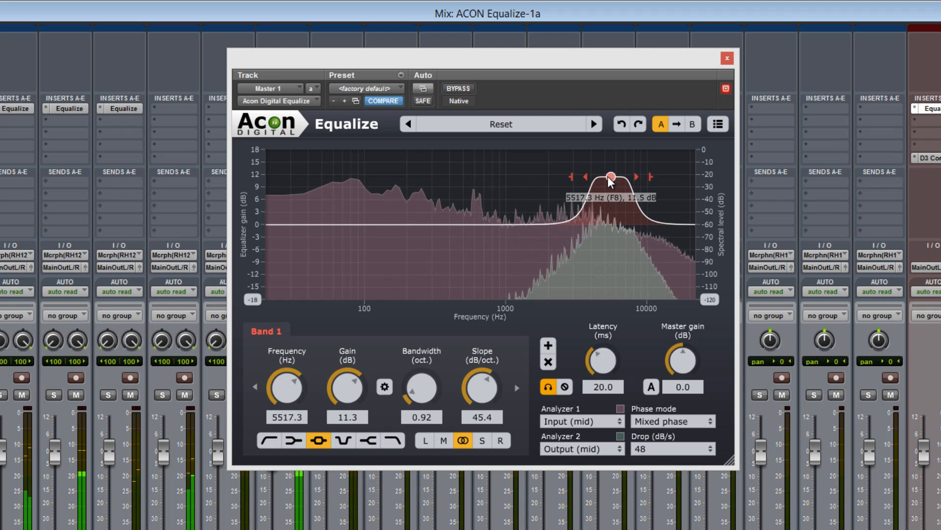
pyautogui.moveTo(609, 178); pyautogui.dragTo(416, 170)
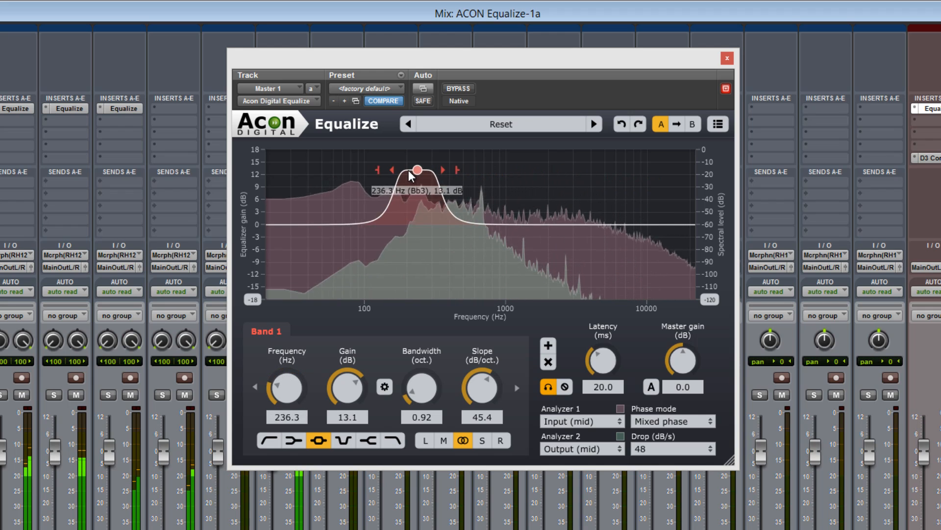
pyautogui.moveTo(416, 169); pyautogui.dragTo(548, 276)
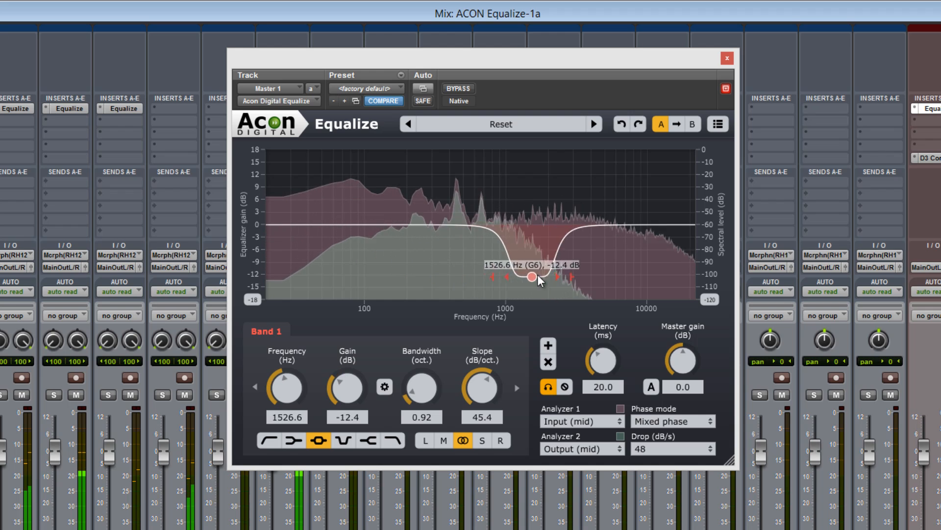
pyautogui.moveTo(547, 277); pyautogui.dragTo(491, 182)
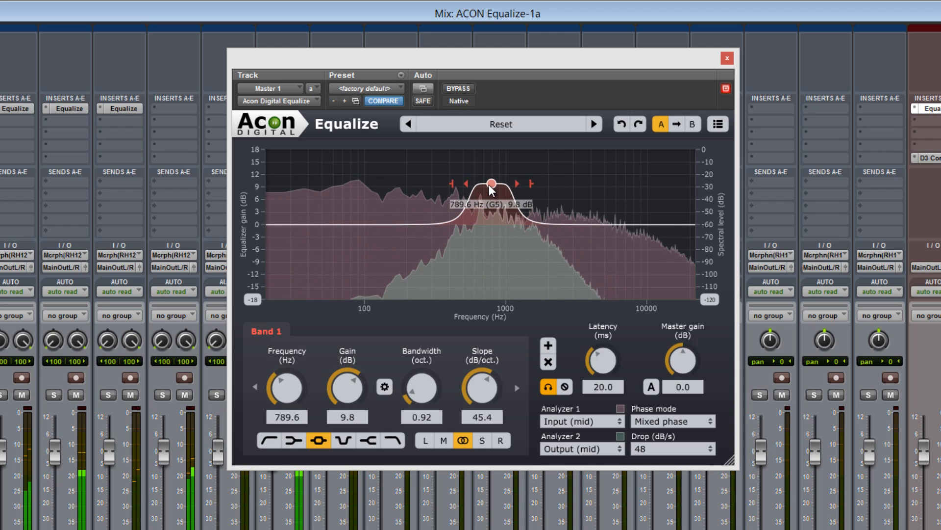
pyautogui.moveTo(492, 184); pyautogui.dragTo(489, 181)
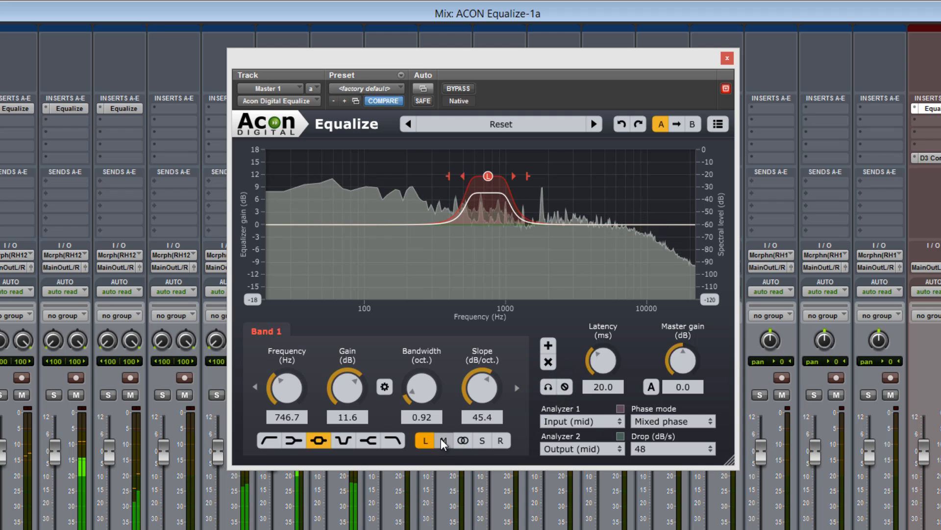
# Switch Band 1's channel mode via the right channel back to processing both stereo channels.
pyautogui.click(462, 440)
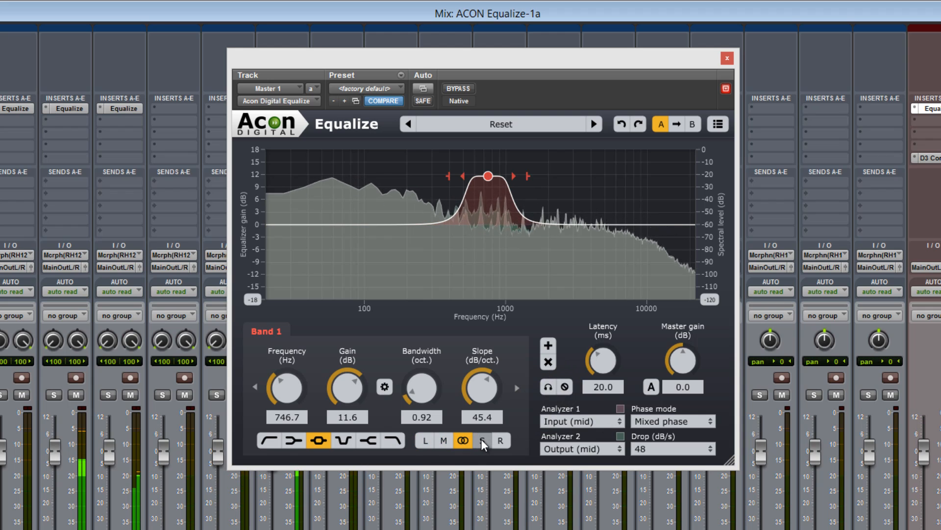
pyautogui.click(500, 440)
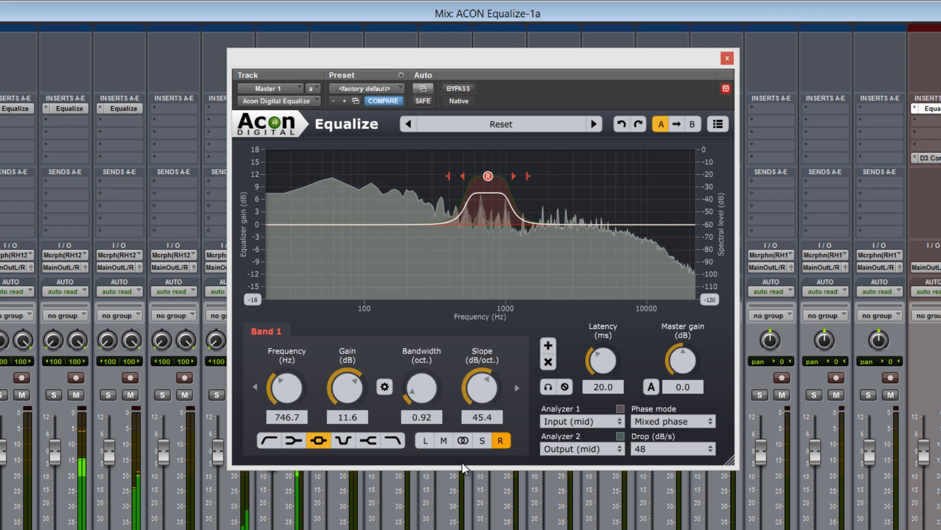
pyautogui.click(477, 441)
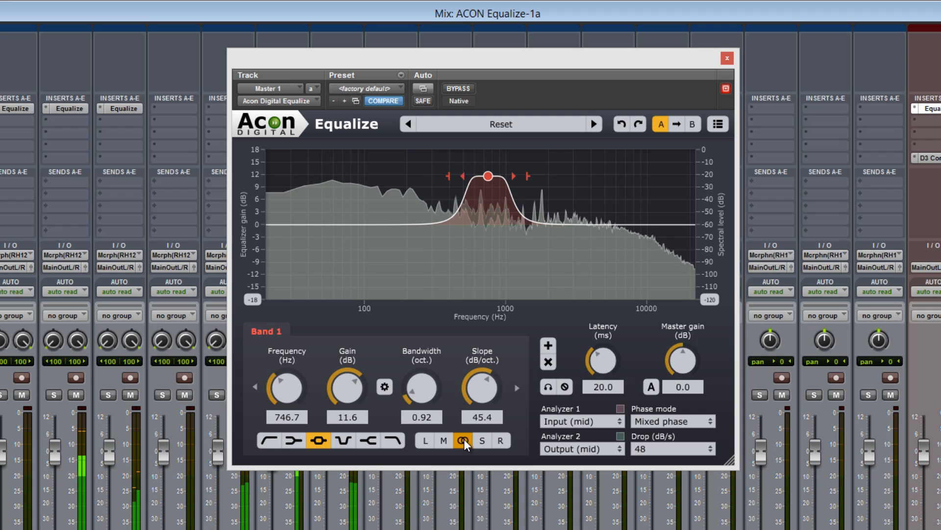
pyautogui.moveTo(464, 441)
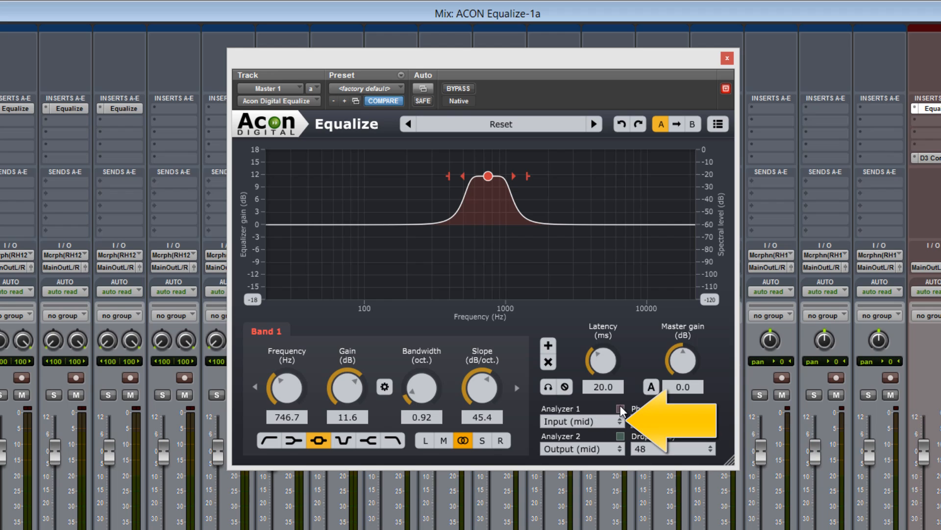
# Toggle the input and output spectrum analyzers and move the peak band to about 1080 Hz at 5.9 dB.
pyautogui.click(582, 421)
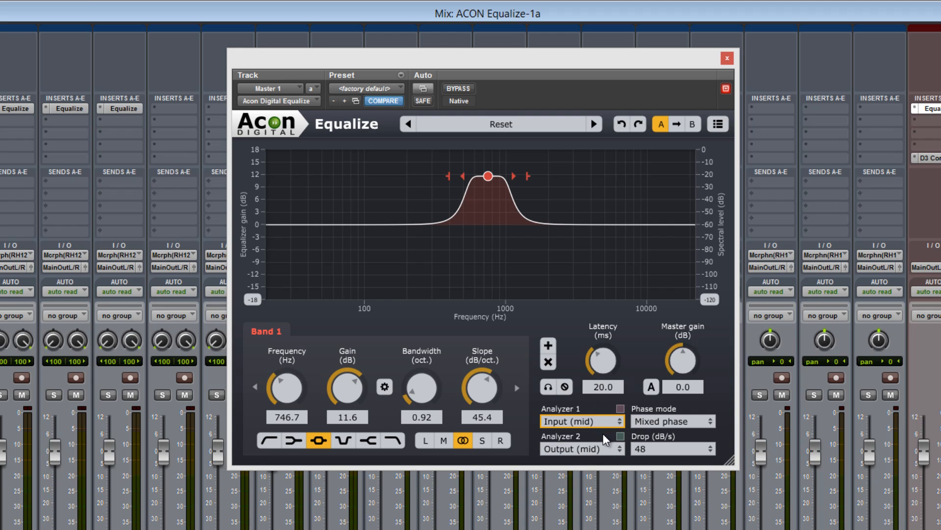
pyautogui.click(582, 448)
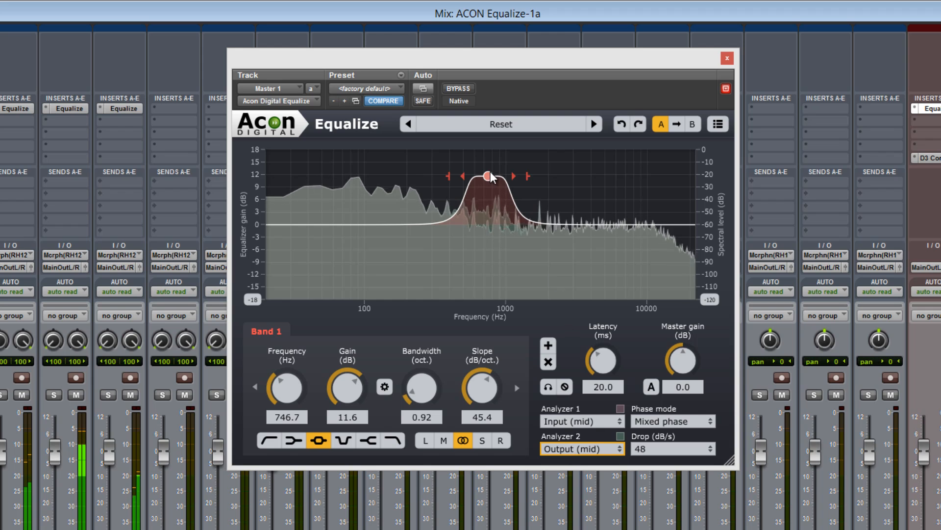
pyautogui.moveTo(487, 174); pyautogui.dragTo(498, 277)
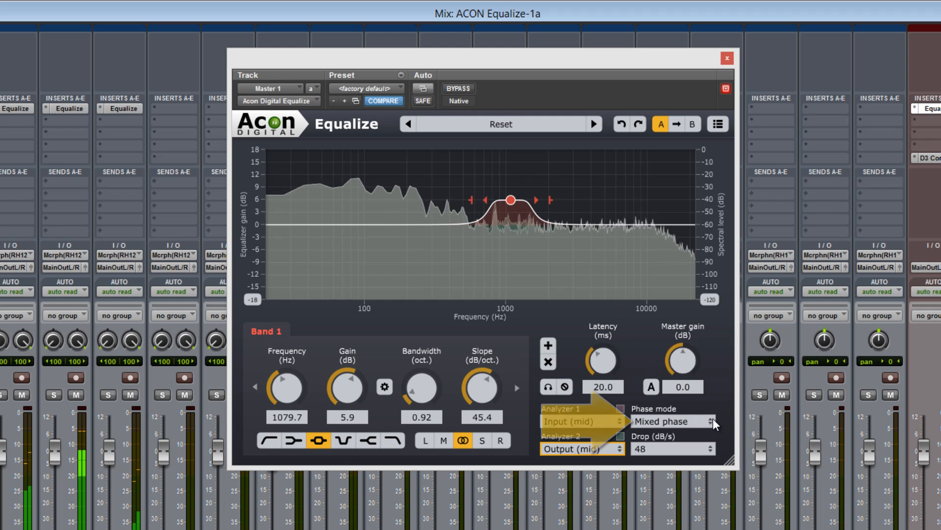
pyautogui.click(672, 420)
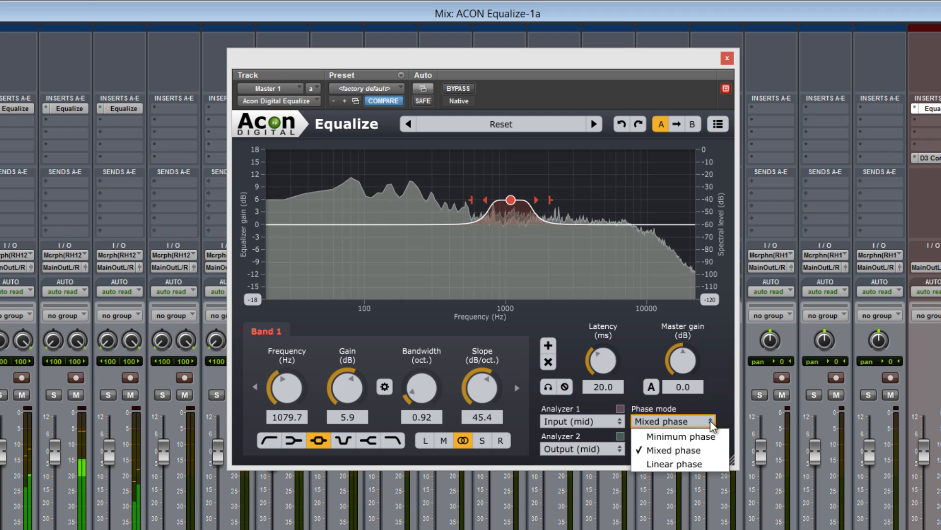
pyautogui.moveTo(680, 435)
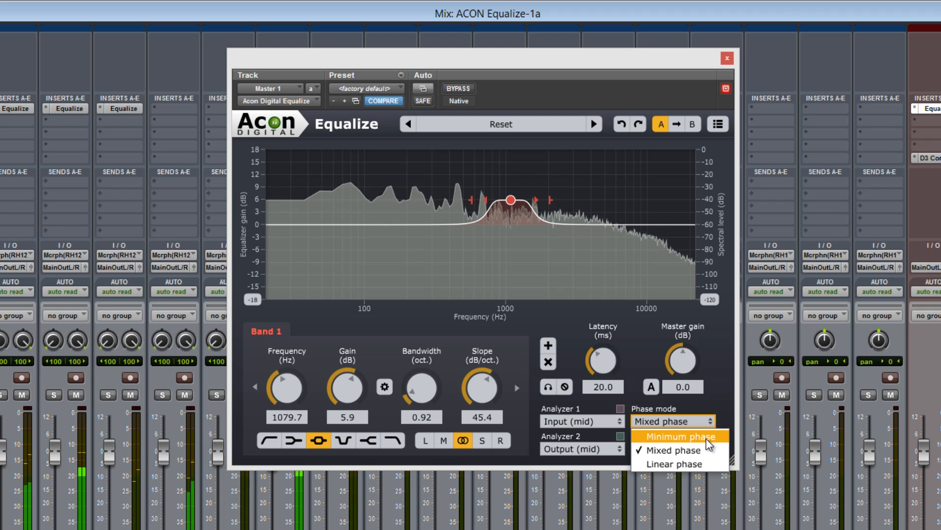
pyautogui.click(671, 437)
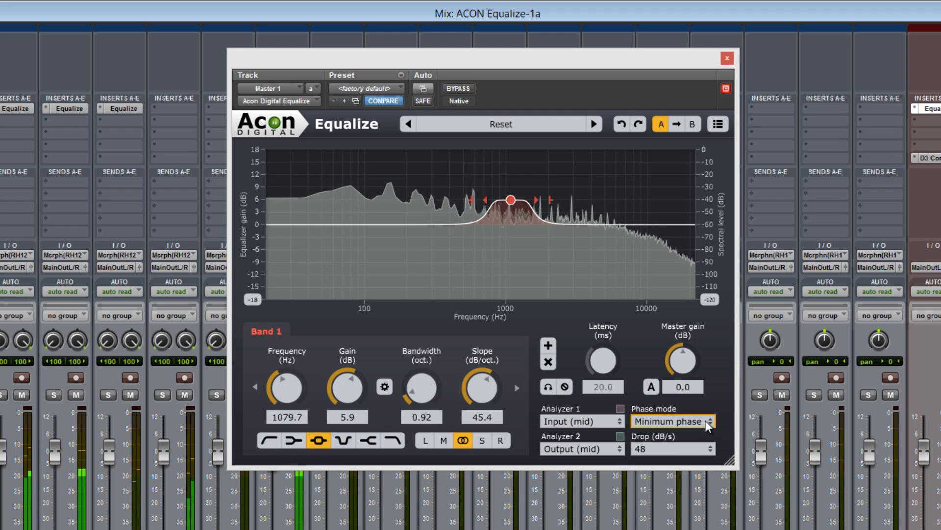
pyautogui.click(671, 421)
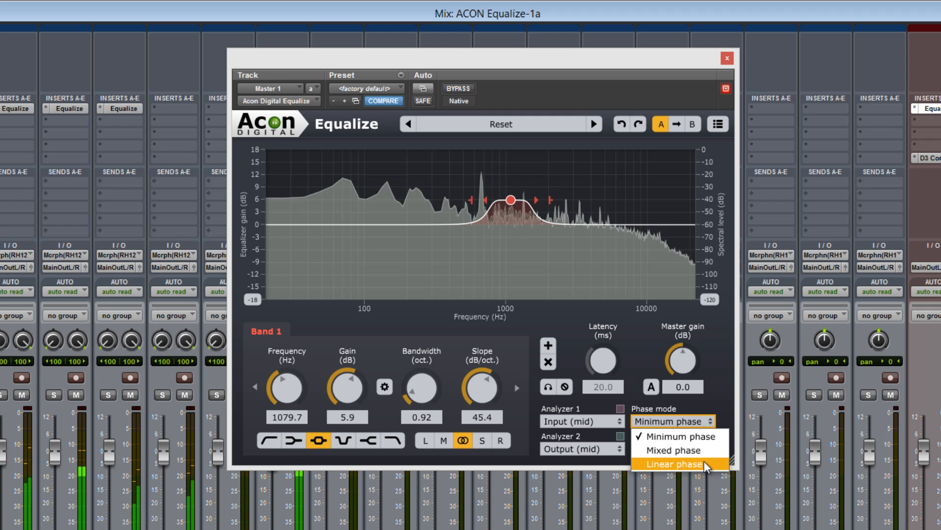
pyautogui.click(699, 464)
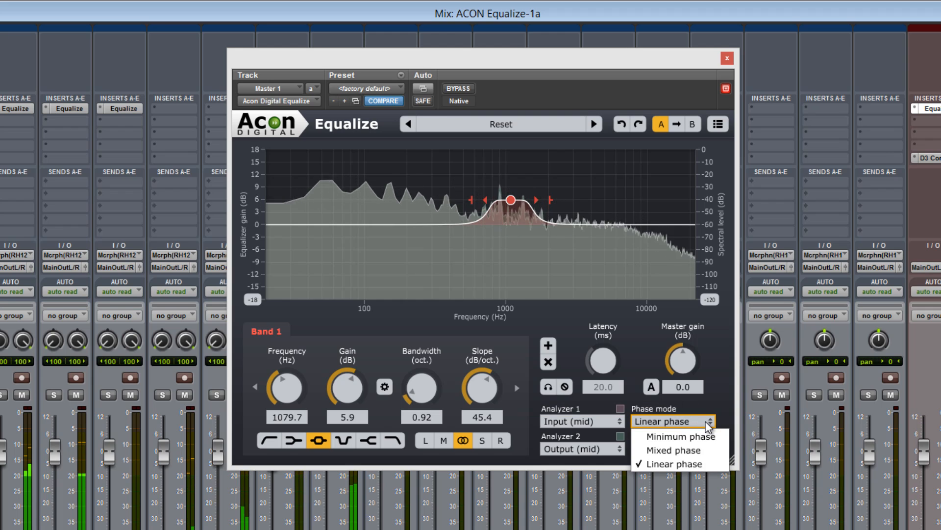
pyautogui.moveTo(679, 449)
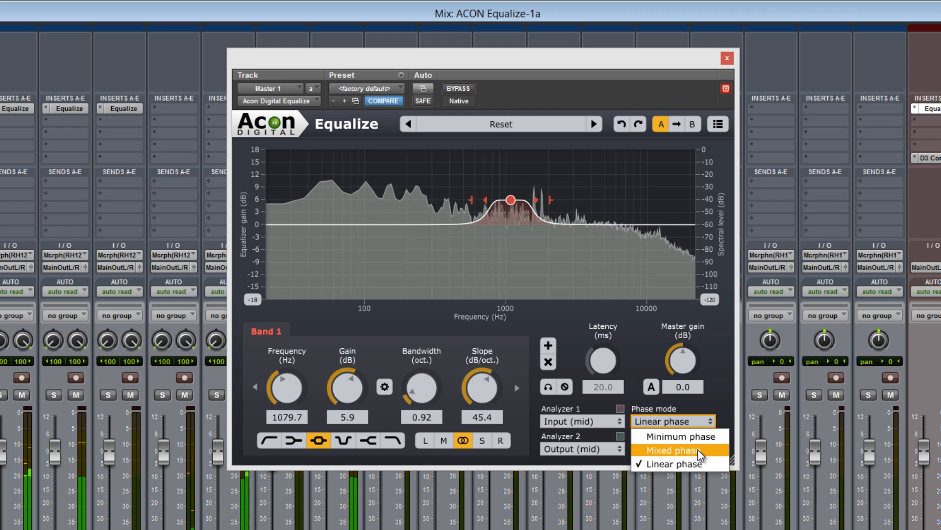
pyautogui.click(678, 450)
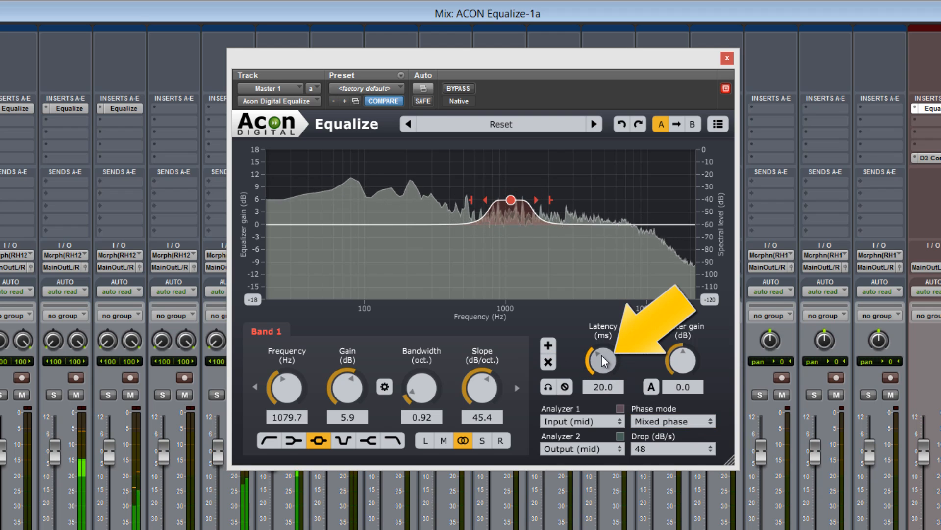
pyautogui.moveTo(604, 360); pyautogui.dragTo(604, 372)
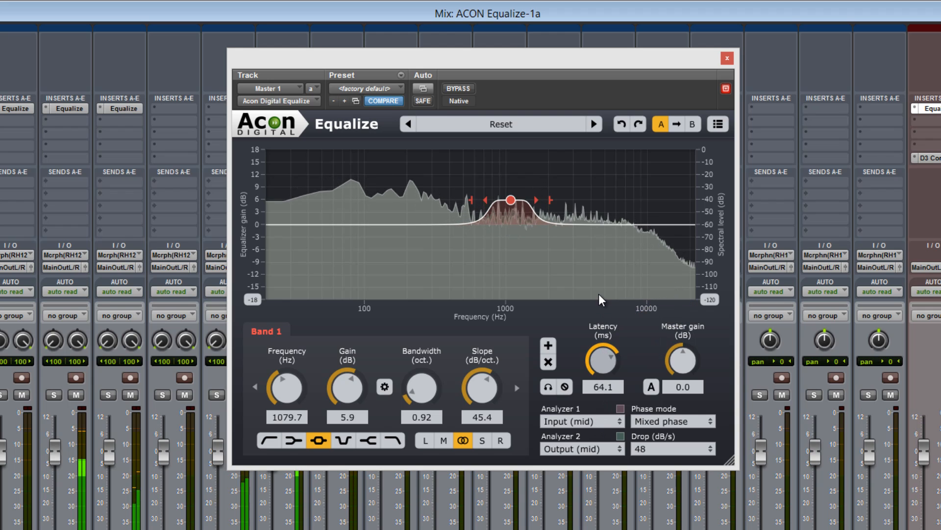
pyautogui.moveTo(602, 354); pyautogui.dragTo(591, 360)
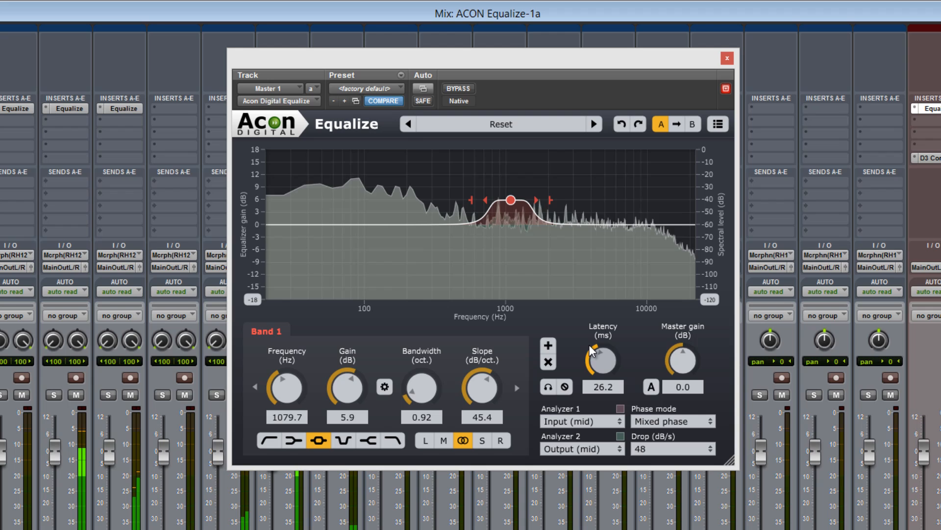
pyautogui.moveTo(603, 359); pyautogui.dragTo(603, 373)
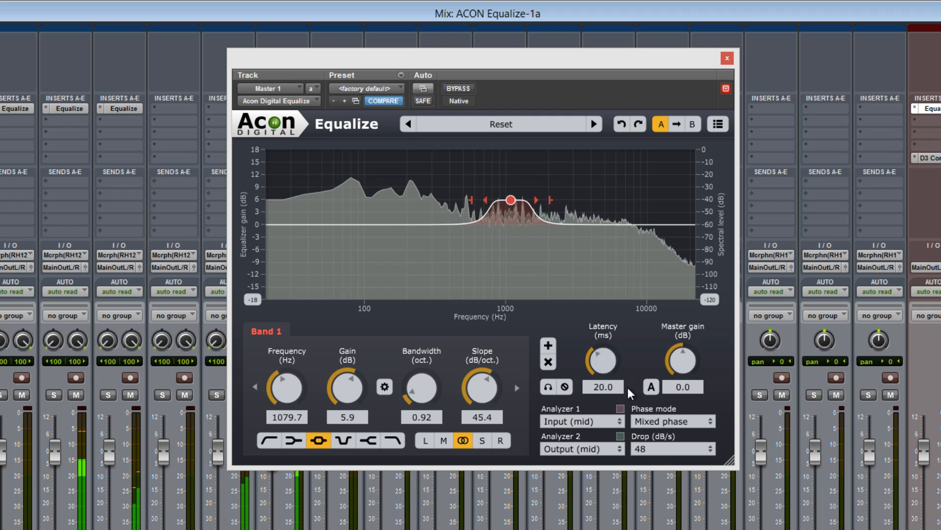
pyautogui.moveTo(600, 360)
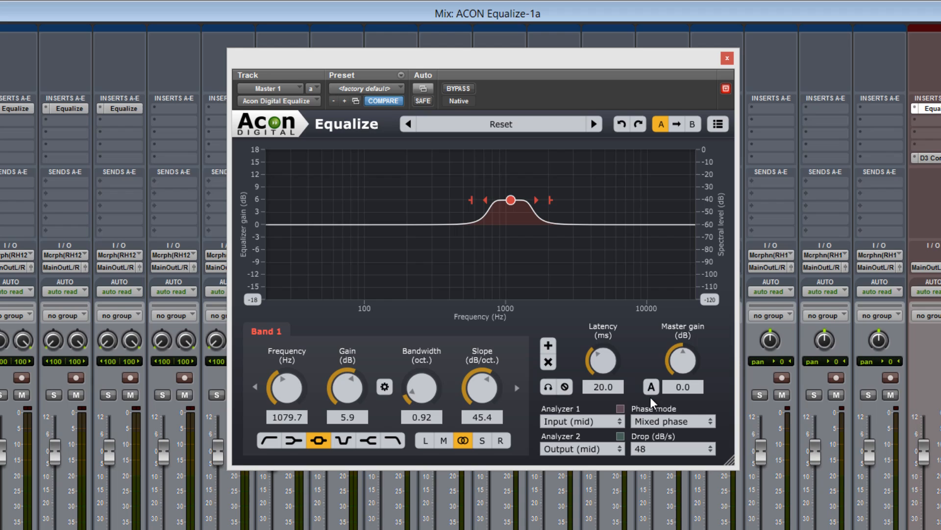
pyautogui.moveTo(687, 406)
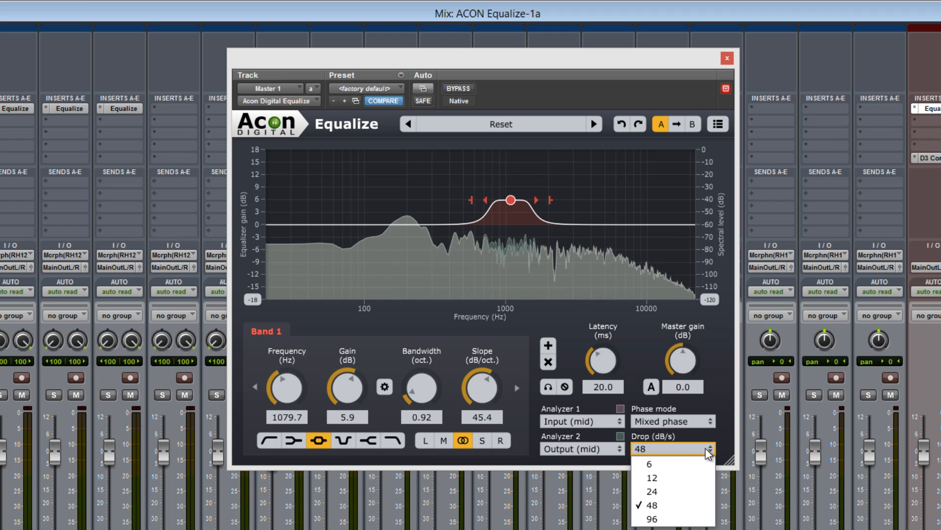
# Set the analyzer drop rate to 6 dB/s, restore 48 dB/s, and apply automatic master gain compensation.
pyautogui.click(649, 464)
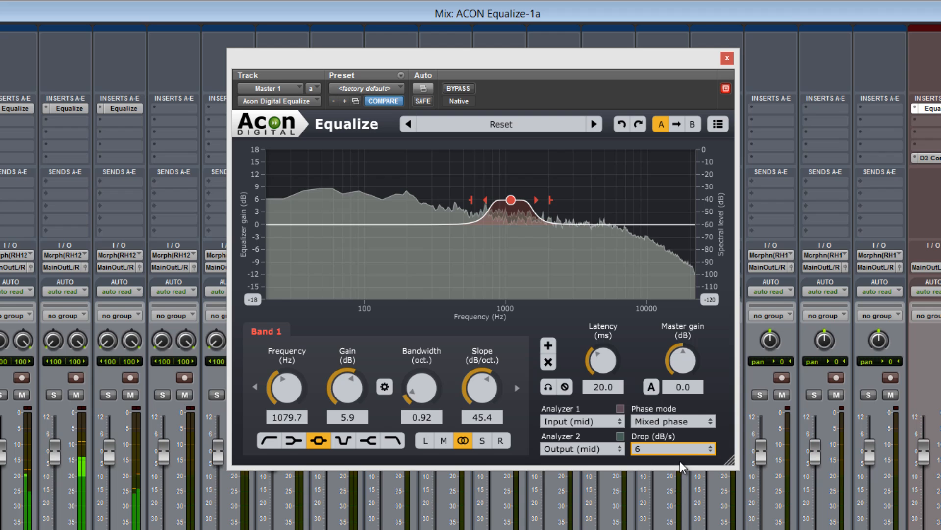
pyautogui.click(672, 448)
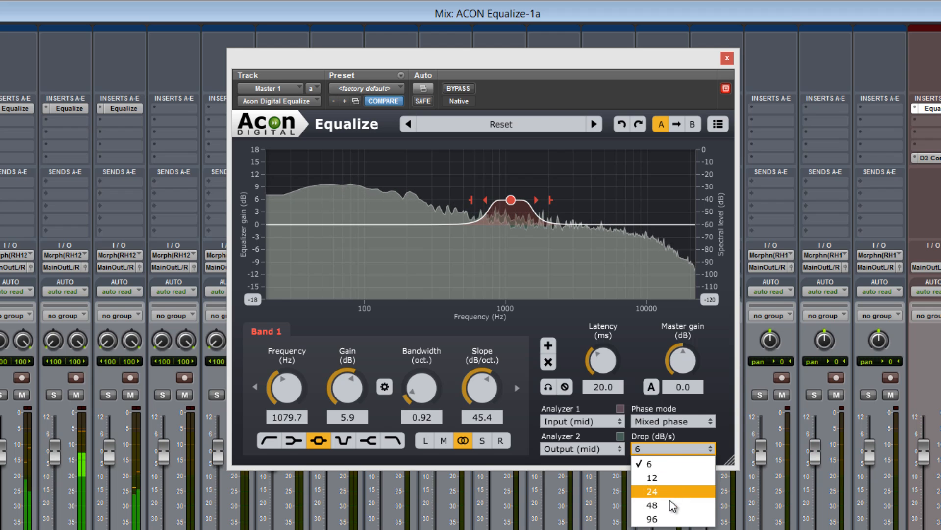
pyautogui.click(650, 506)
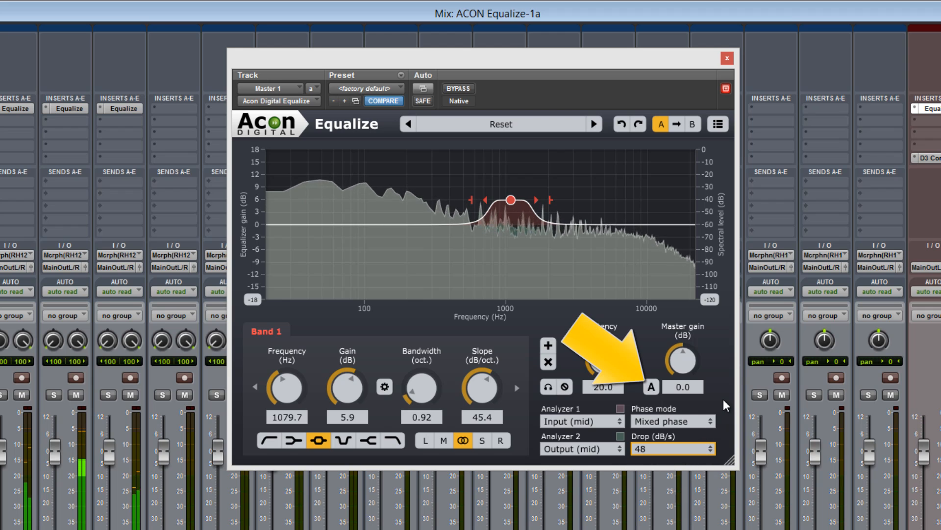
pyautogui.click(652, 387)
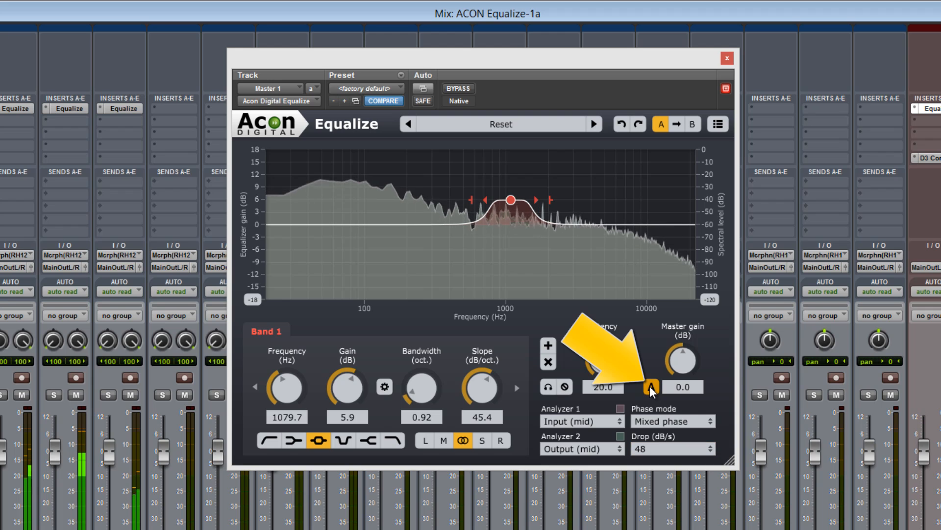
pyautogui.moveTo(656, 387)
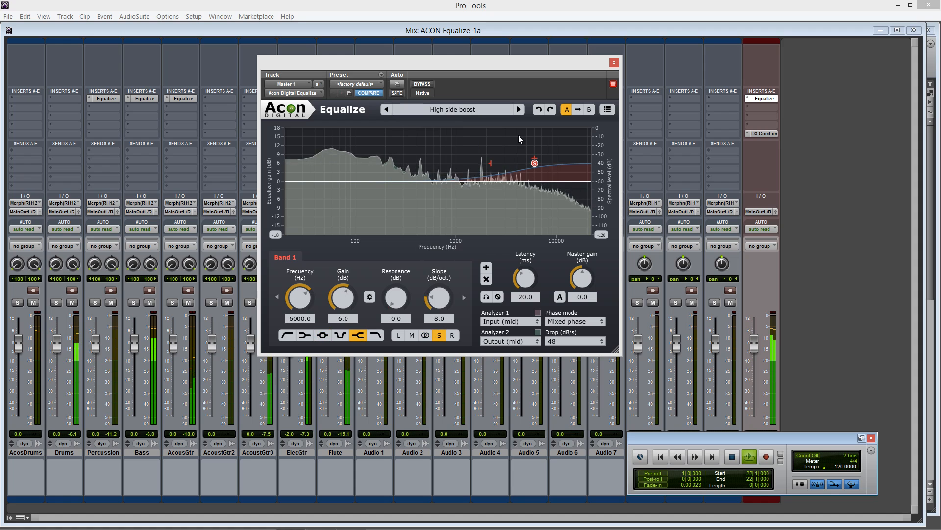
# Step to the next presets: Low side cut, then Remove center vocal.
pyautogui.click(519, 109)
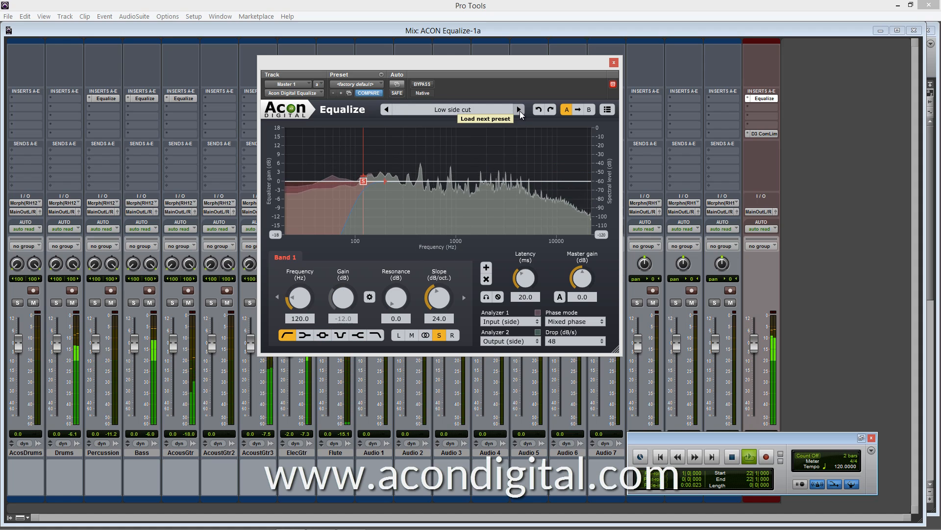
pyautogui.click(518, 108)
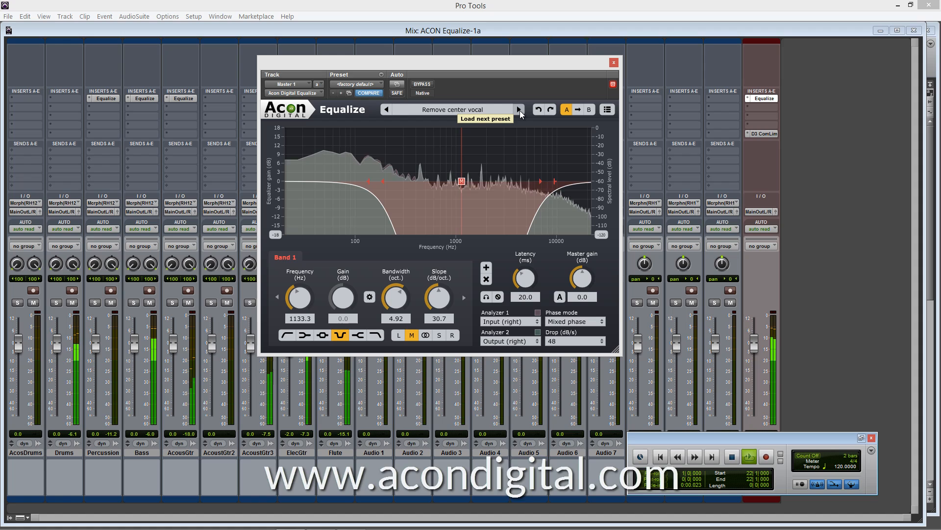